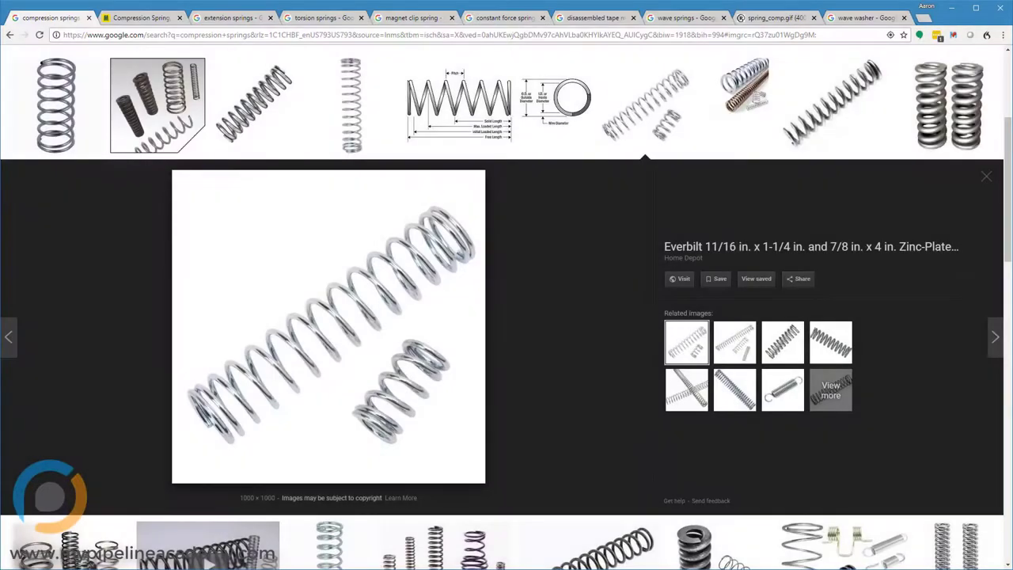
{"action": "mouse_move", "coordinate": [256, 224]}
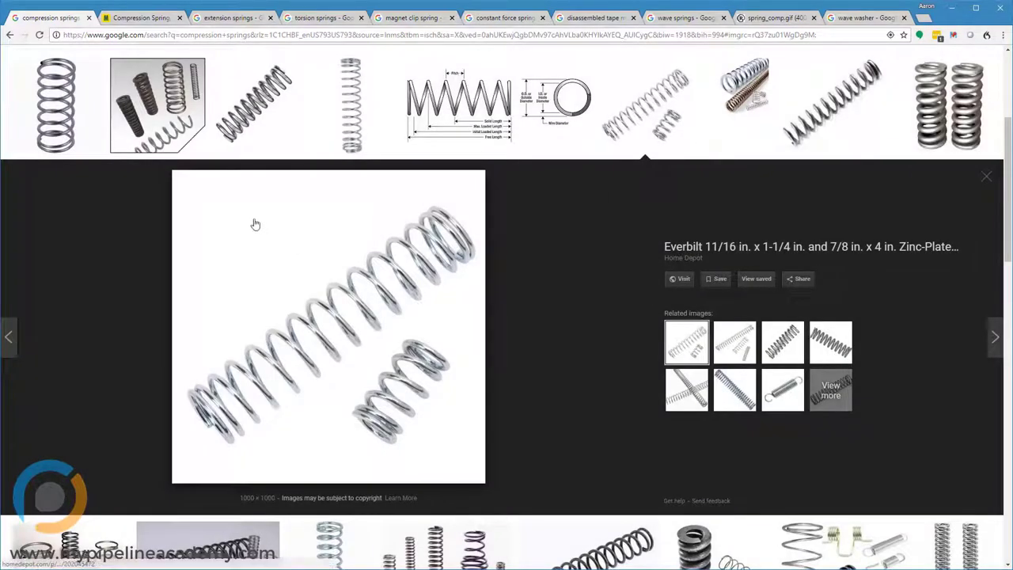
{"action": "mouse_move", "coordinate": [94, 217]}
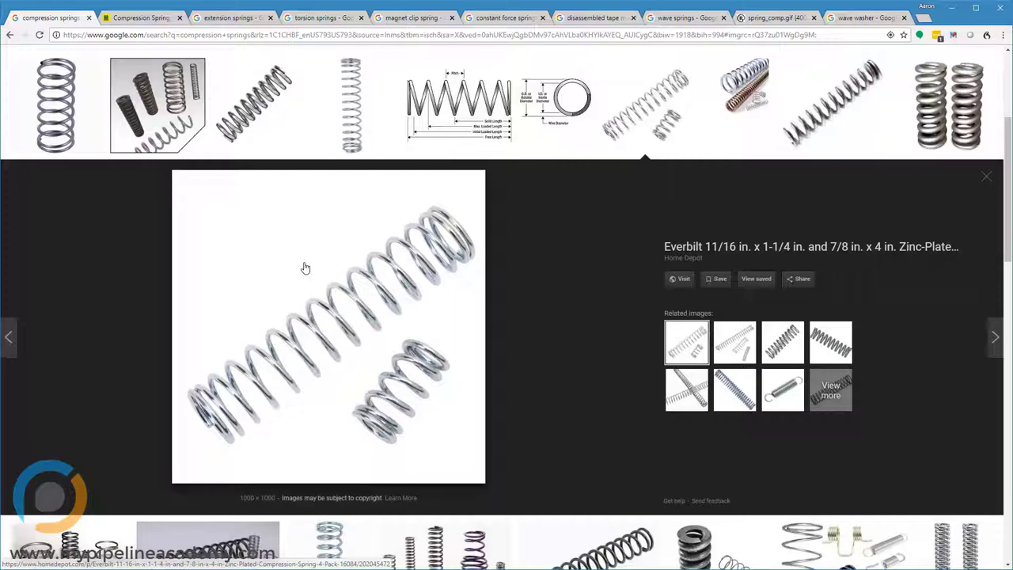
{"action": "mouse_move", "coordinate": [180, 288]}
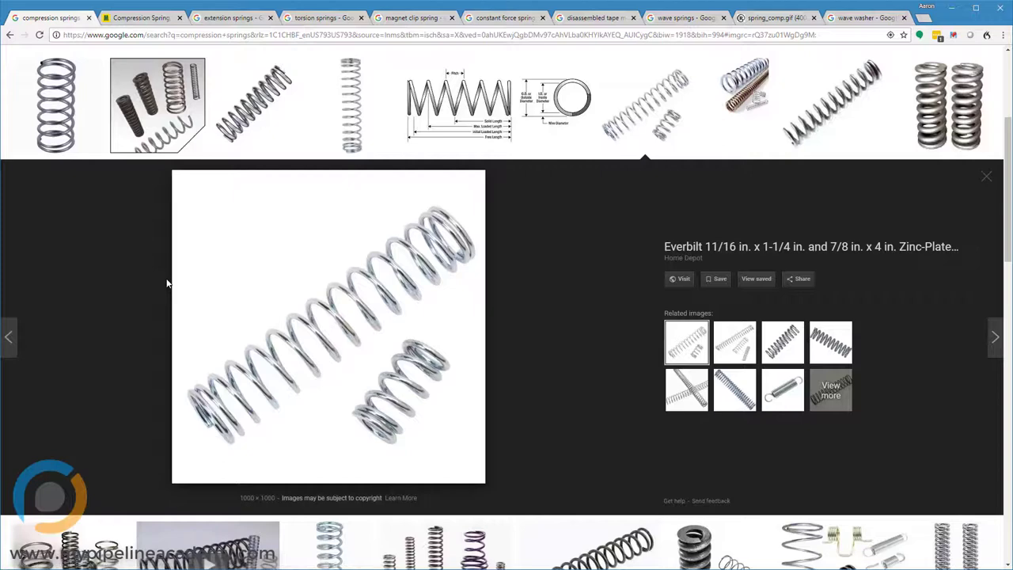
{"action": "mouse_move", "coordinate": [325, 272]}
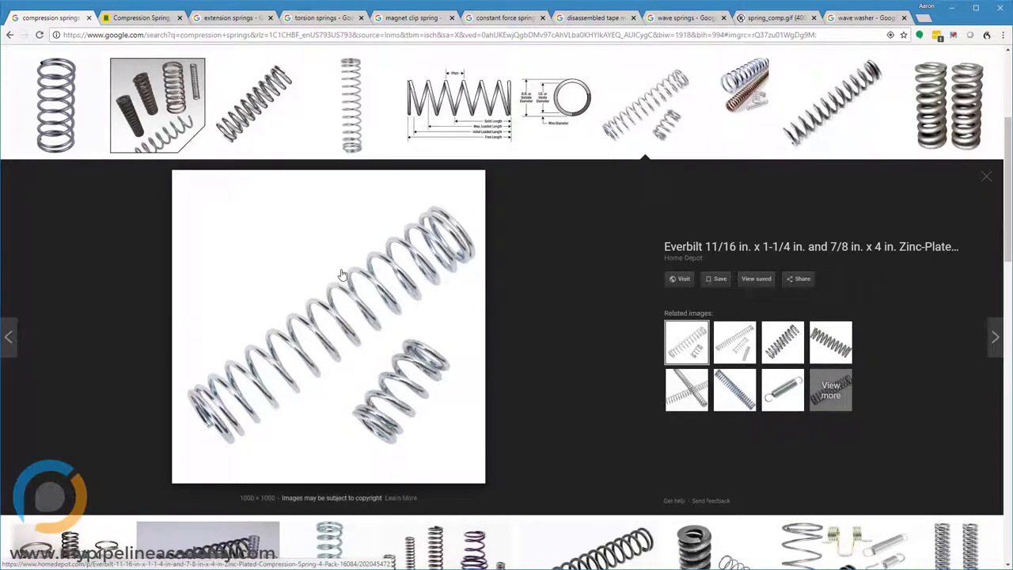
{"action": "mouse_move", "coordinate": [333, 283]}
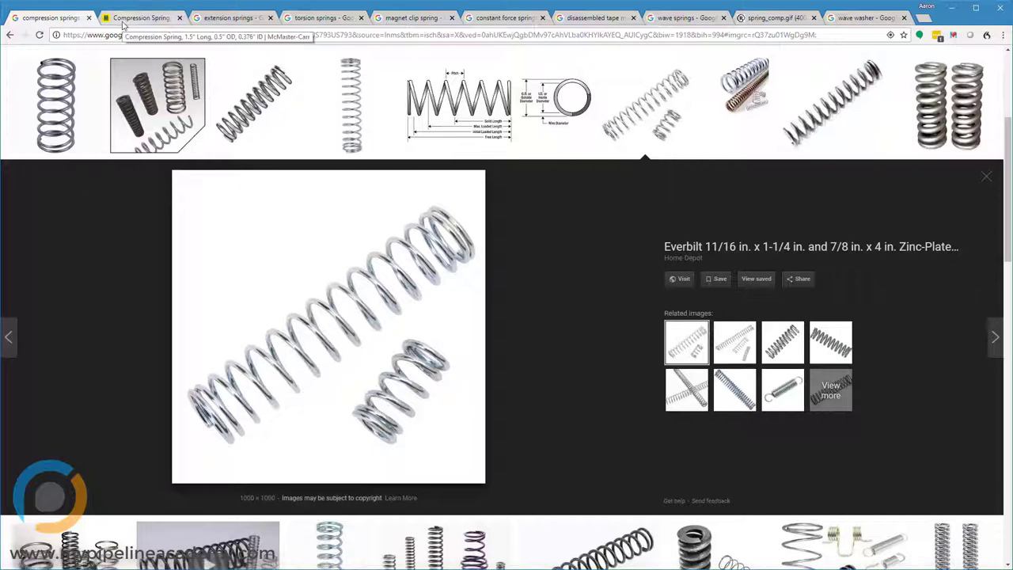
Bring up the McMaster-Carr 1.5-inch compression spring page with its specs and drawing.
{"action": "left_click", "coordinate": [141, 17]}
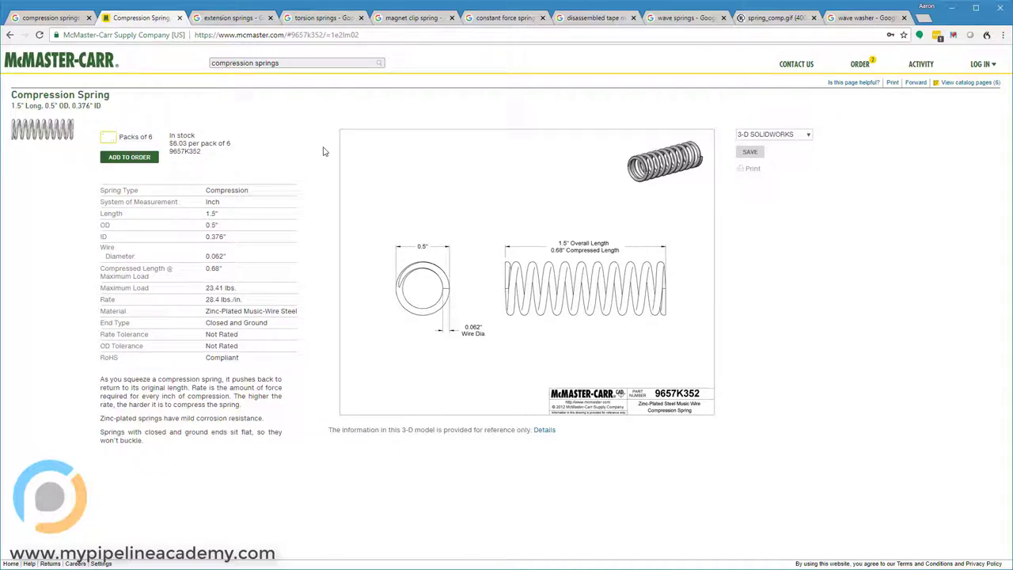
{"action": "mouse_move", "coordinate": [53, 209]}
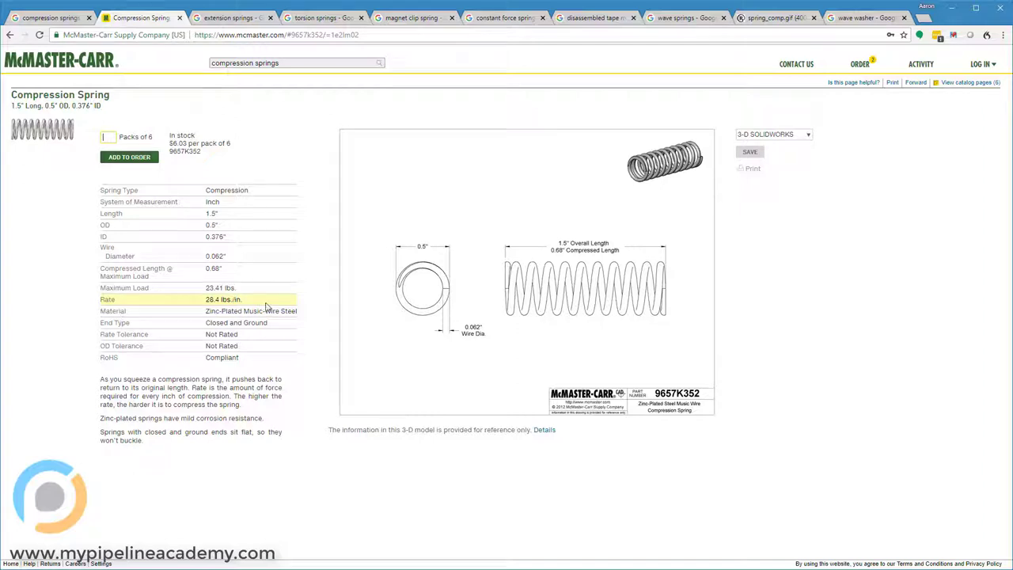
{"action": "mouse_move", "coordinate": [199, 307]}
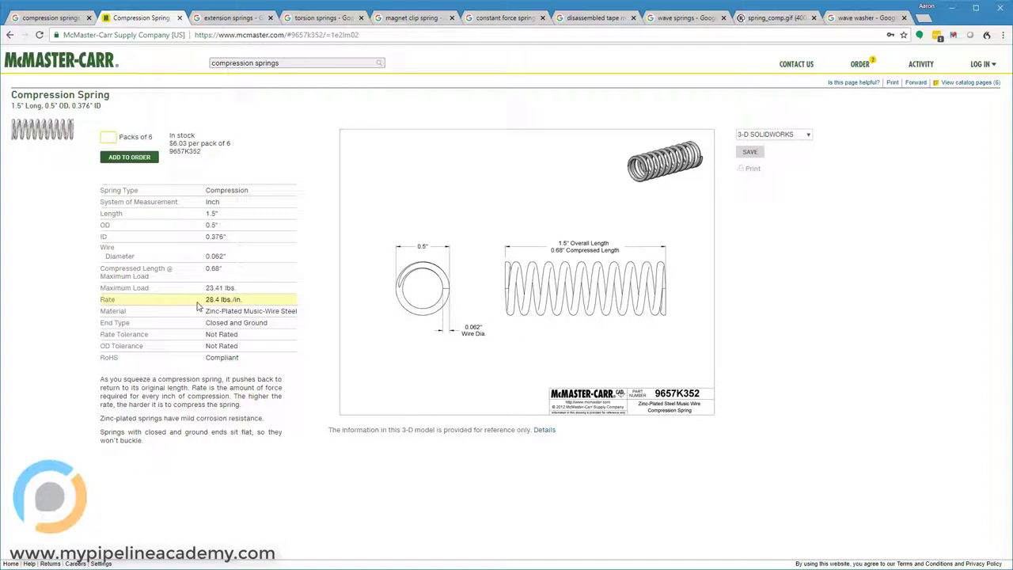
{"action": "mouse_move", "coordinate": [252, 302]}
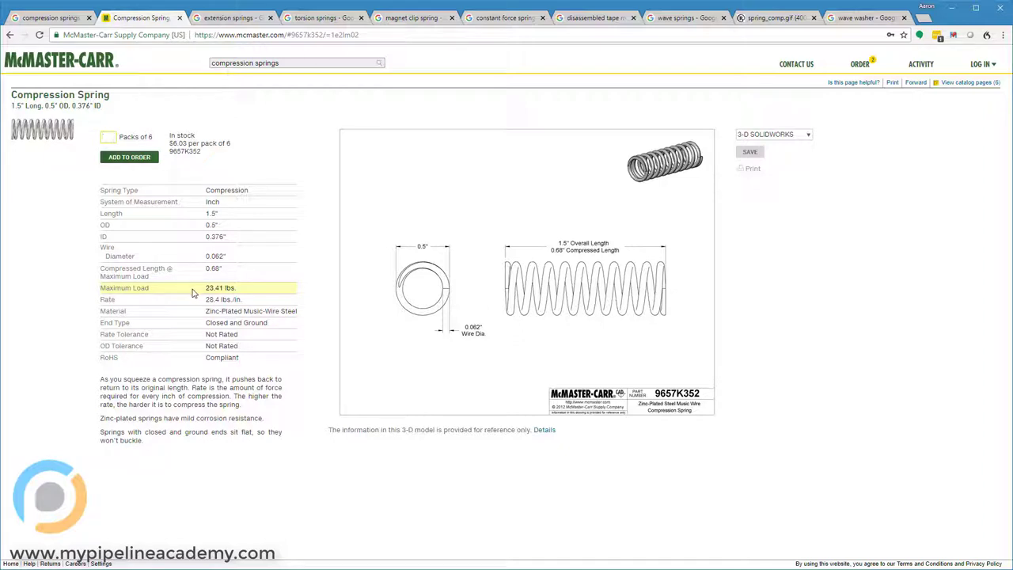
{"action": "mouse_move", "coordinate": [244, 291]}
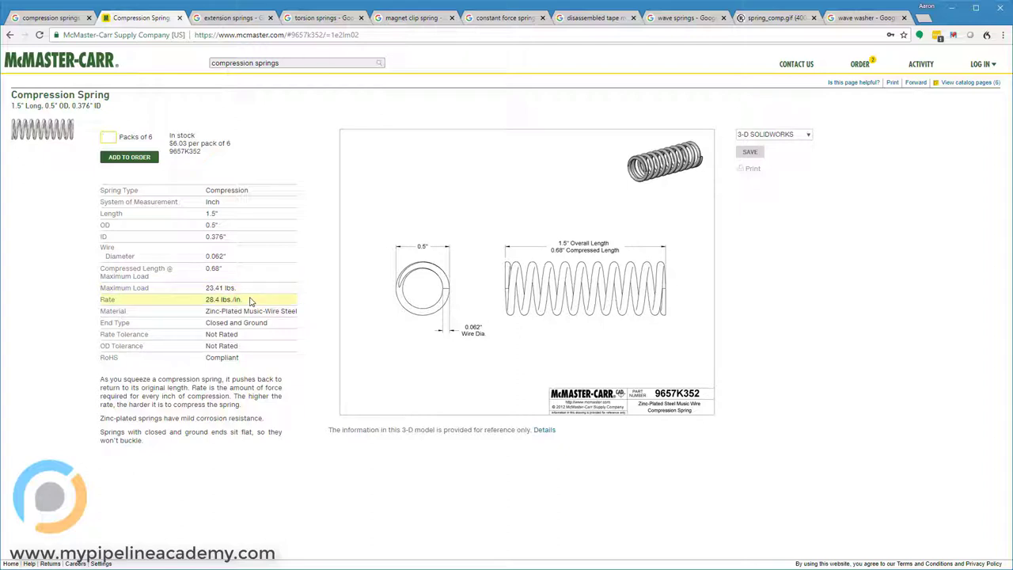
{"action": "mouse_move", "coordinate": [194, 303]}
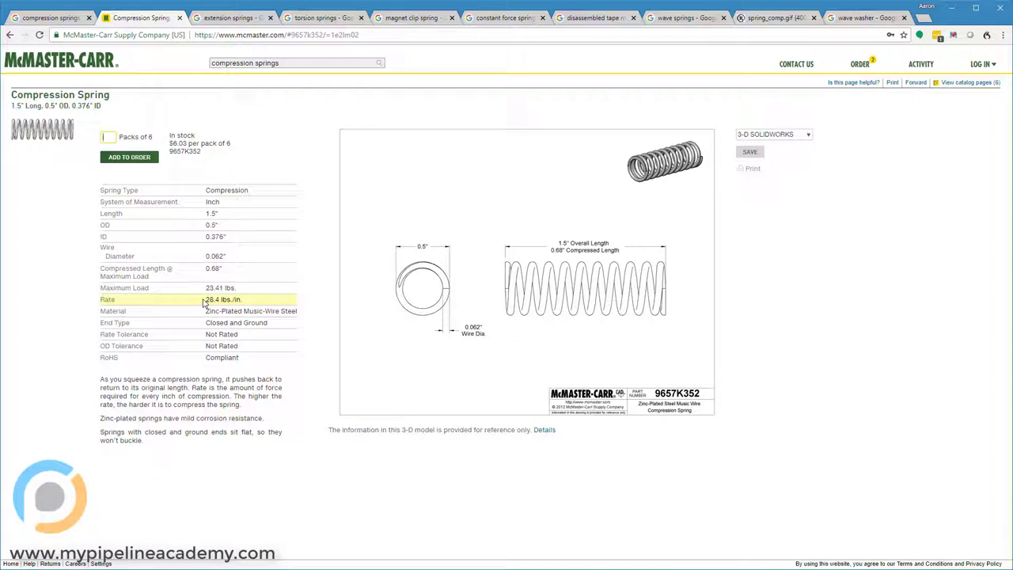
{"action": "mouse_move", "coordinate": [237, 272]}
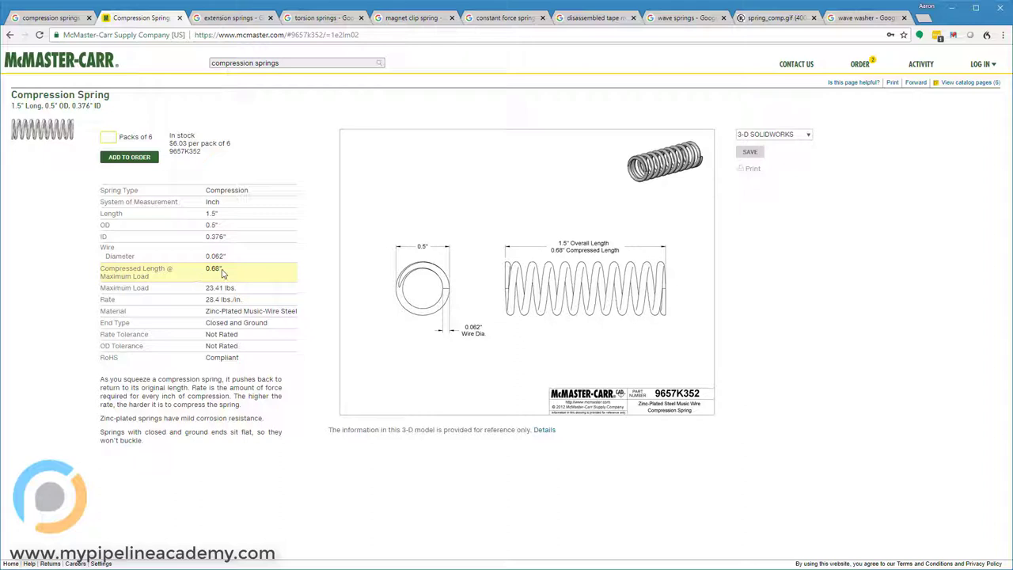
{"action": "mouse_move", "coordinate": [196, 274]}
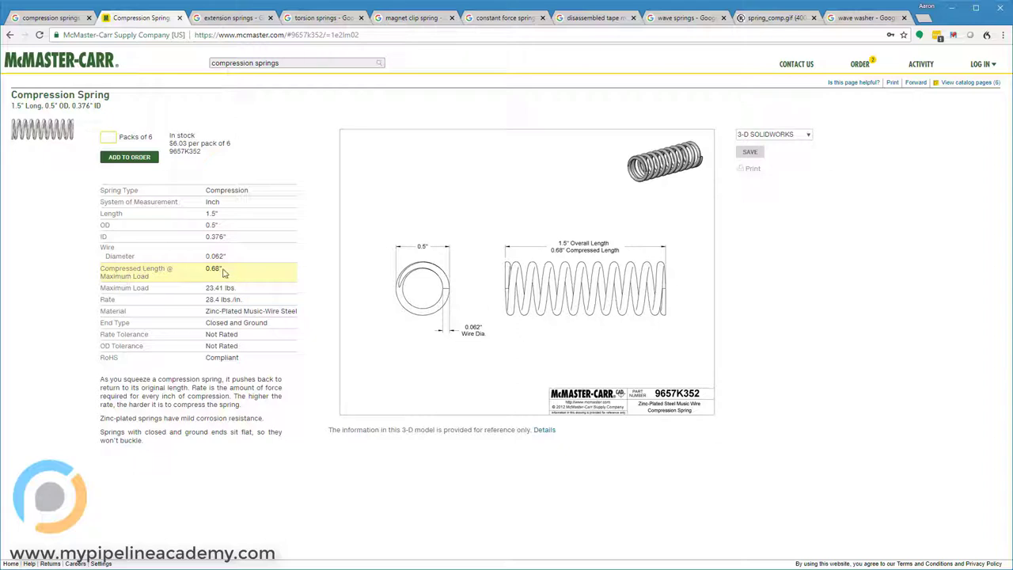
{"action": "left_click", "coordinate": [109, 136]}
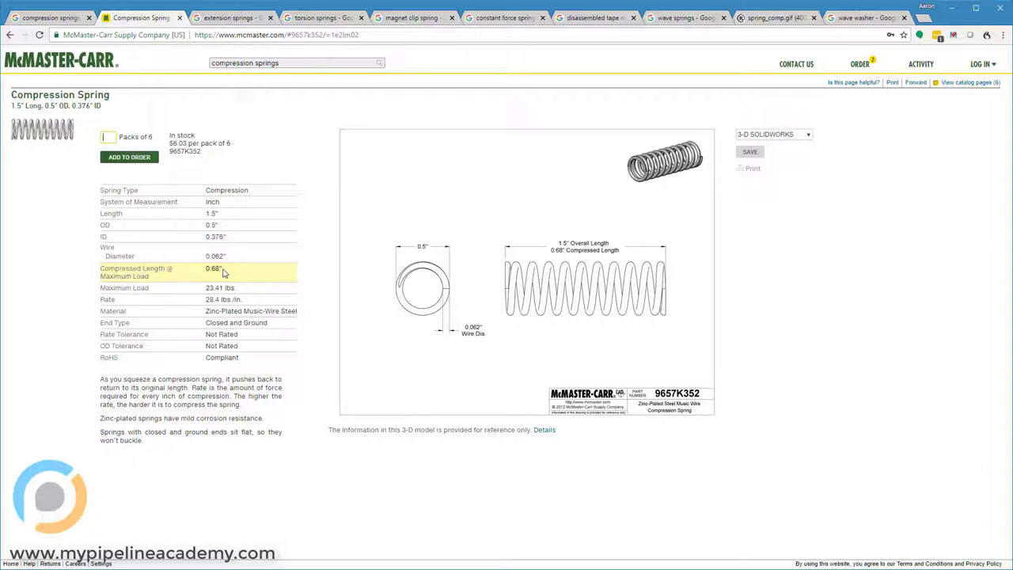
{"action": "mouse_move", "coordinate": [230, 214]}
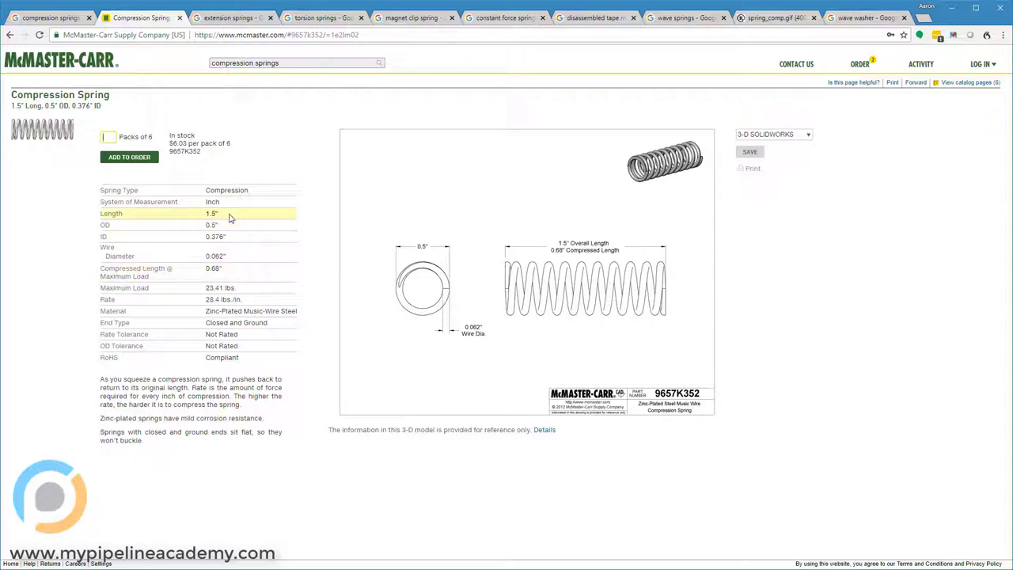
{"action": "mouse_move", "coordinate": [230, 273]}
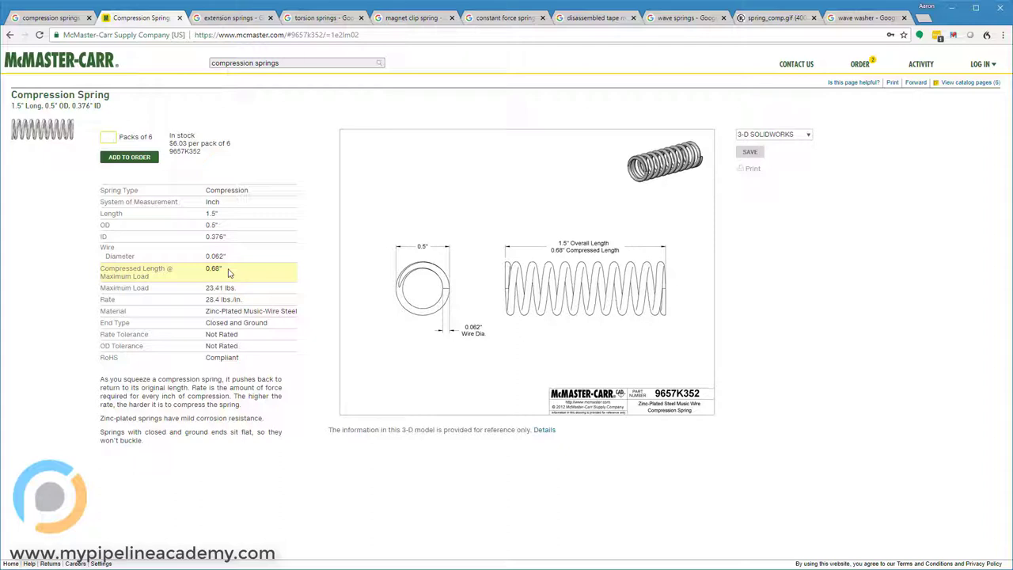
{"action": "mouse_move", "coordinate": [230, 260]}
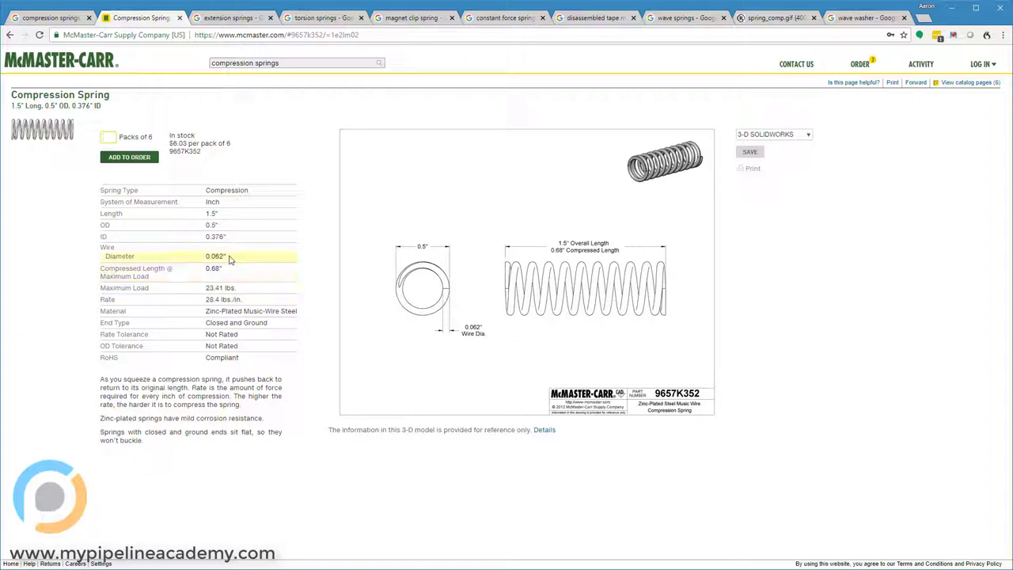
Show the extension springs image results previewing the W.B. Jones extension spring.
{"action": "left_click", "coordinate": [229, 18]}
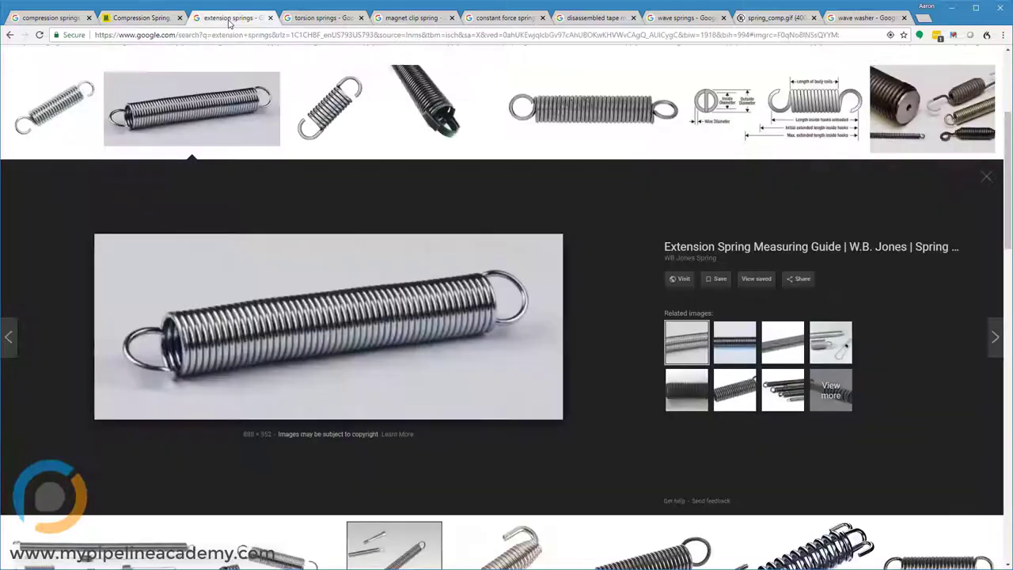
{"action": "mouse_move", "coordinate": [270, 250]}
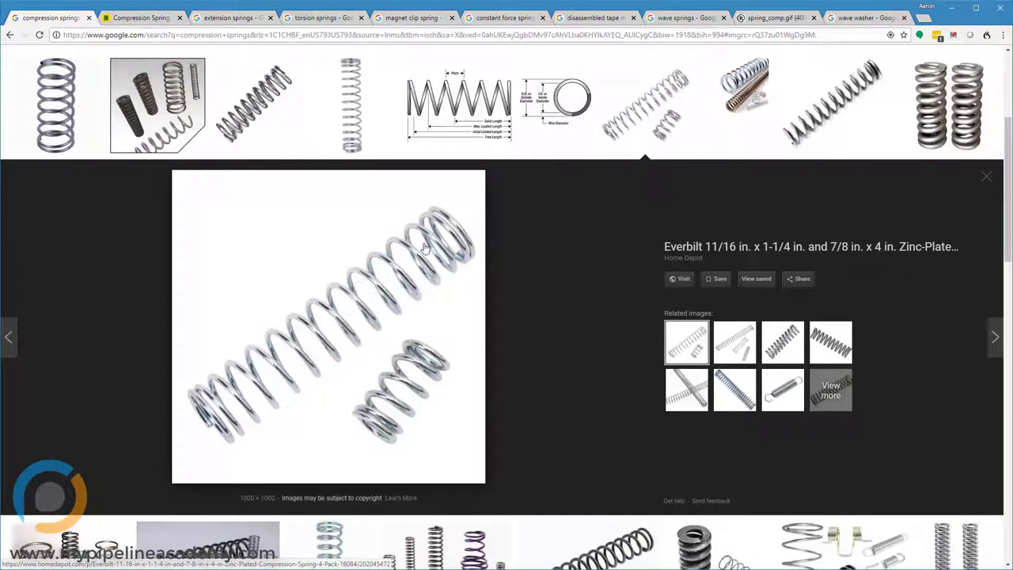
{"action": "left_click", "coordinate": [229, 18]}
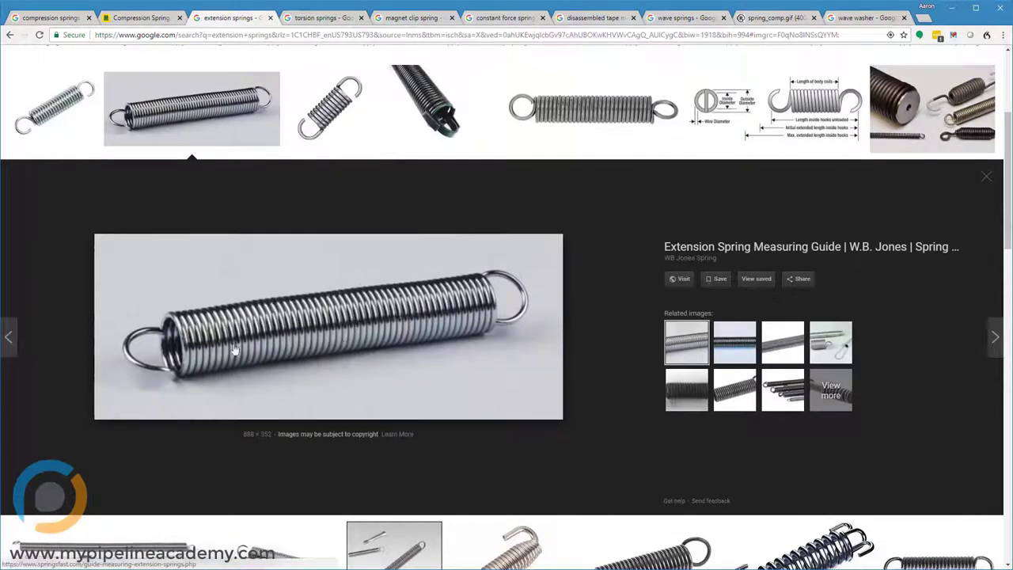
{"action": "mouse_move", "coordinate": [298, 329]}
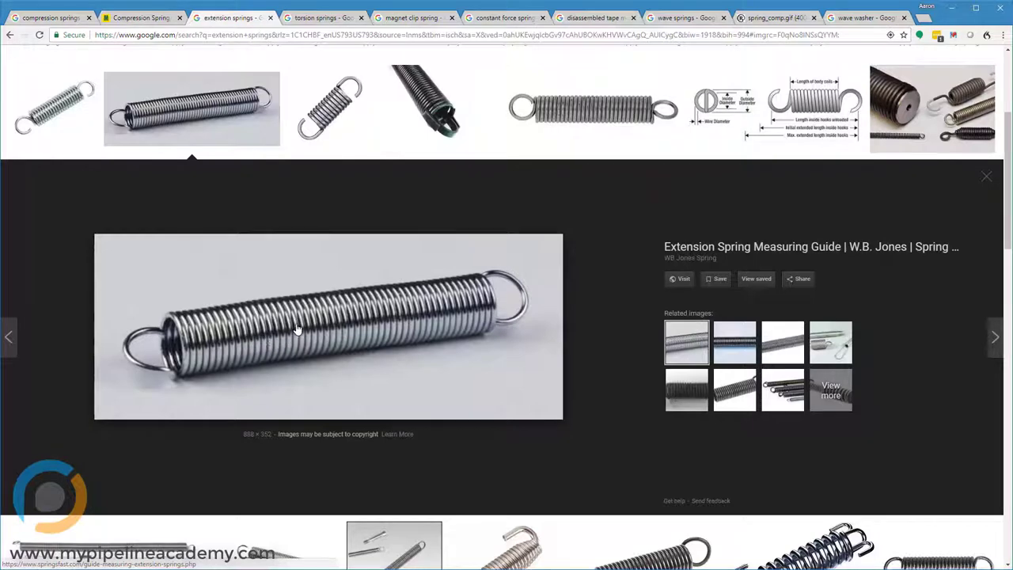
{"action": "mouse_move", "coordinate": [246, 333]}
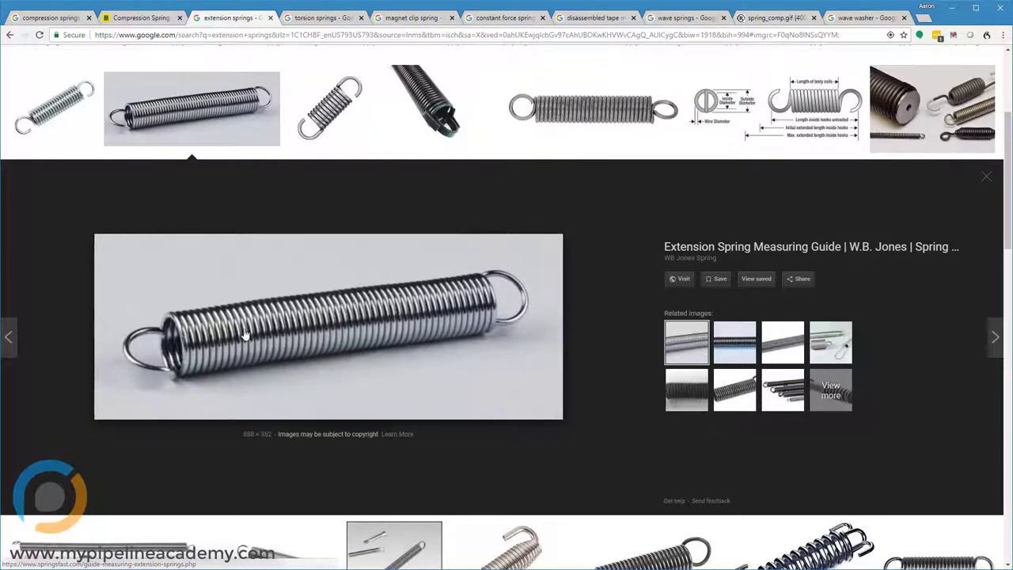
{"action": "mouse_move", "coordinate": [504, 285]}
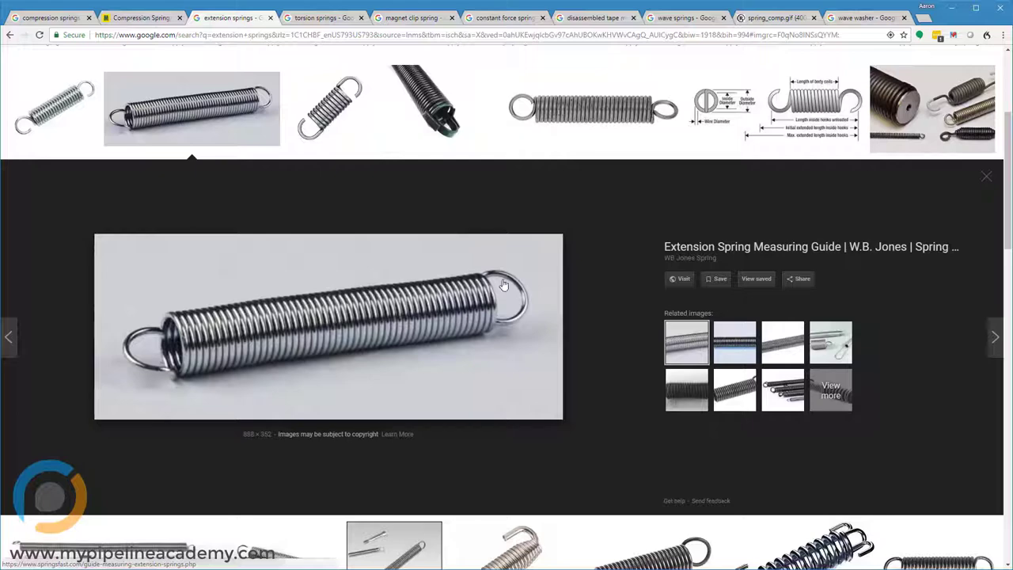
{"action": "mouse_move", "coordinate": [119, 352]}
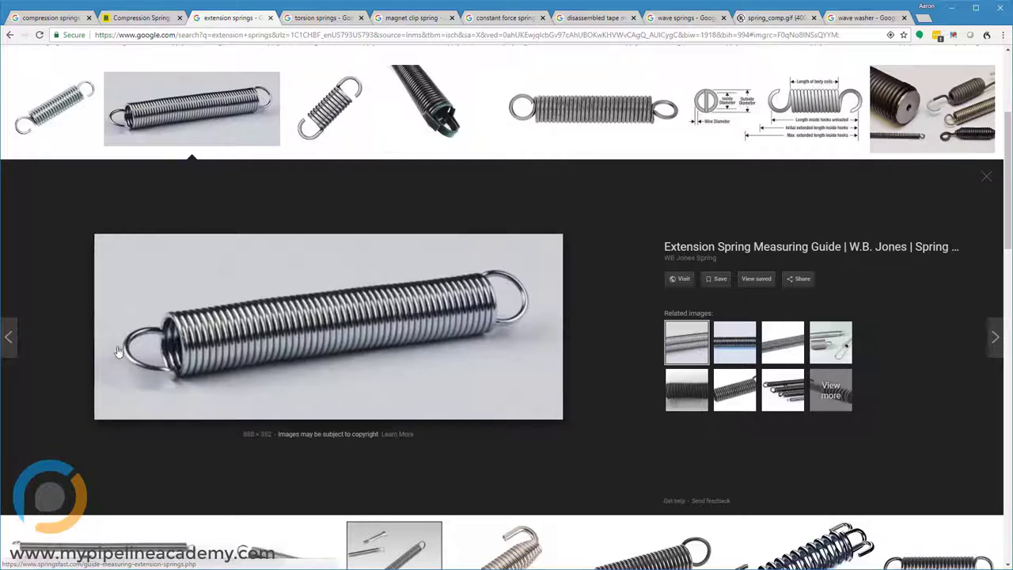
{"action": "mouse_move", "coordinate": [475, 317]}
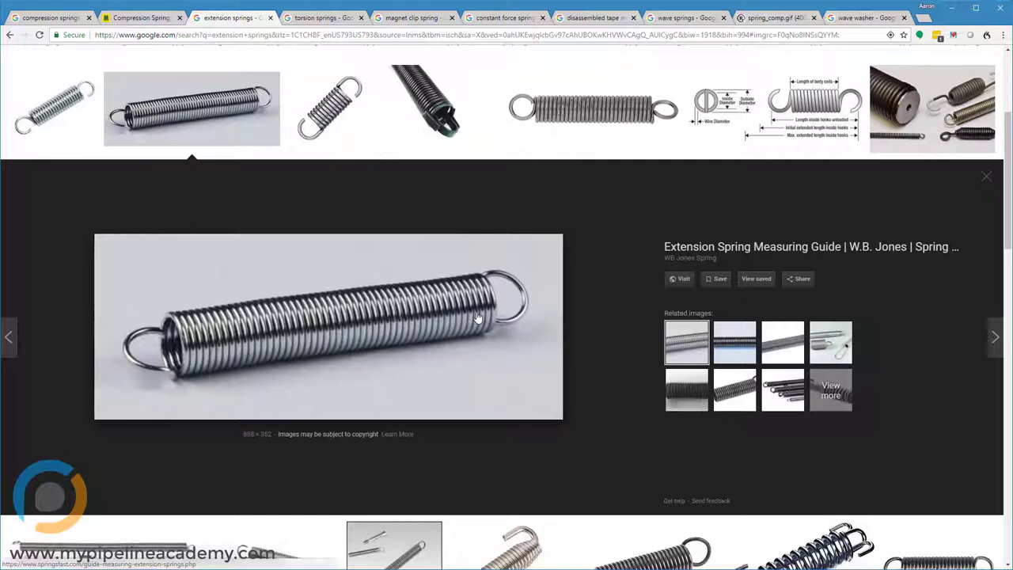
{"action": "mouse_move", "coordinate": [365, 327]}
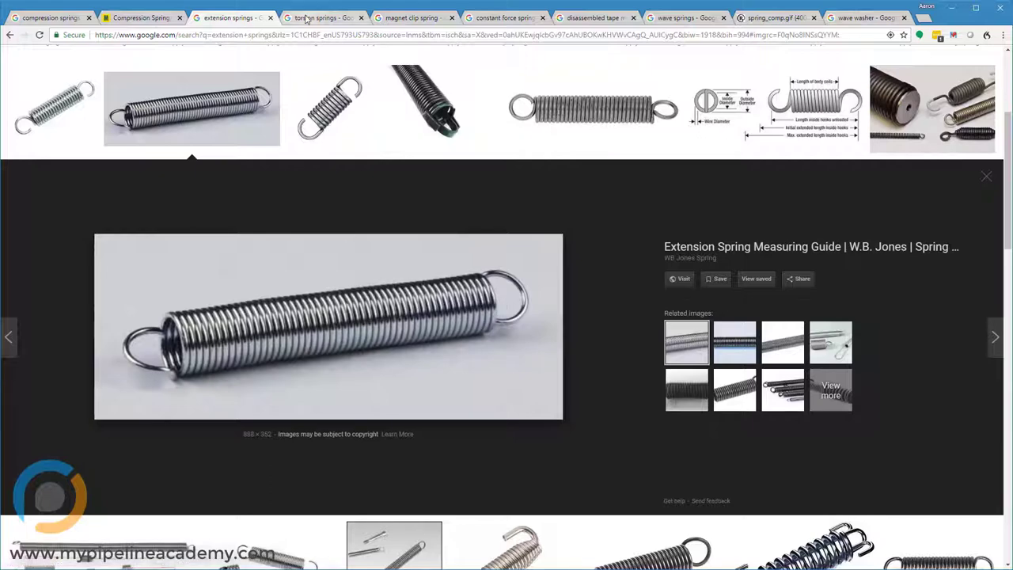
Preview the IndiaMART stainless torsion spring in the torsion springs image results.
{"action": "left_click", "coordinate": [317, 17]}
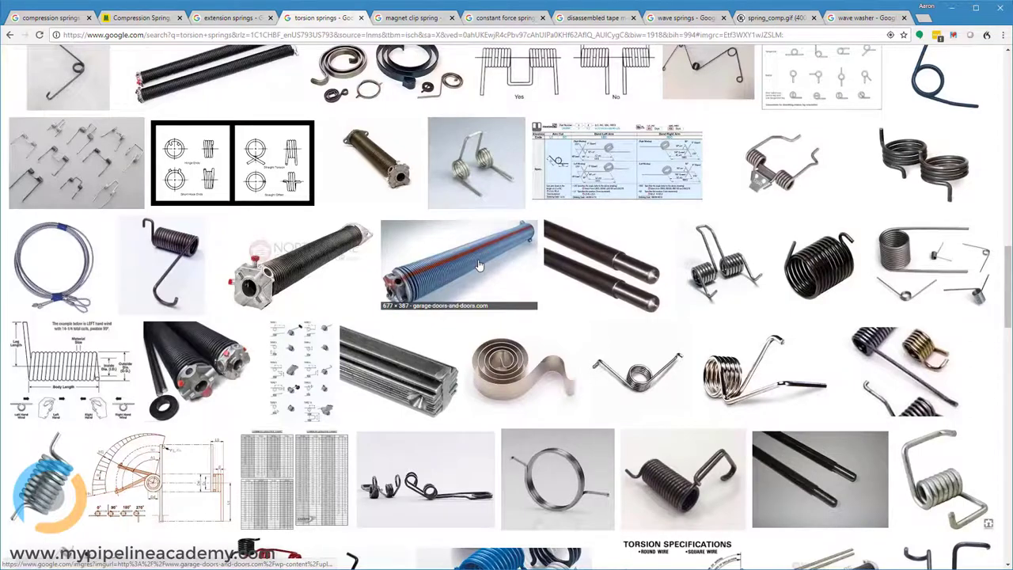
{"action": "left_click", "coordinate": [457, 265]}
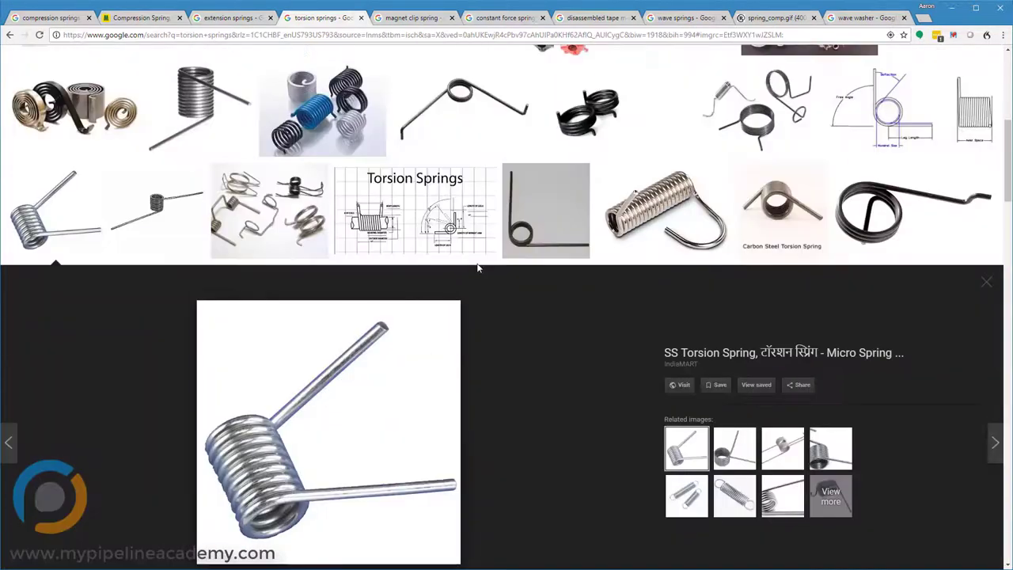
{"action": "scroll", "scroll_direction": "down", "scroll_amount": 3}
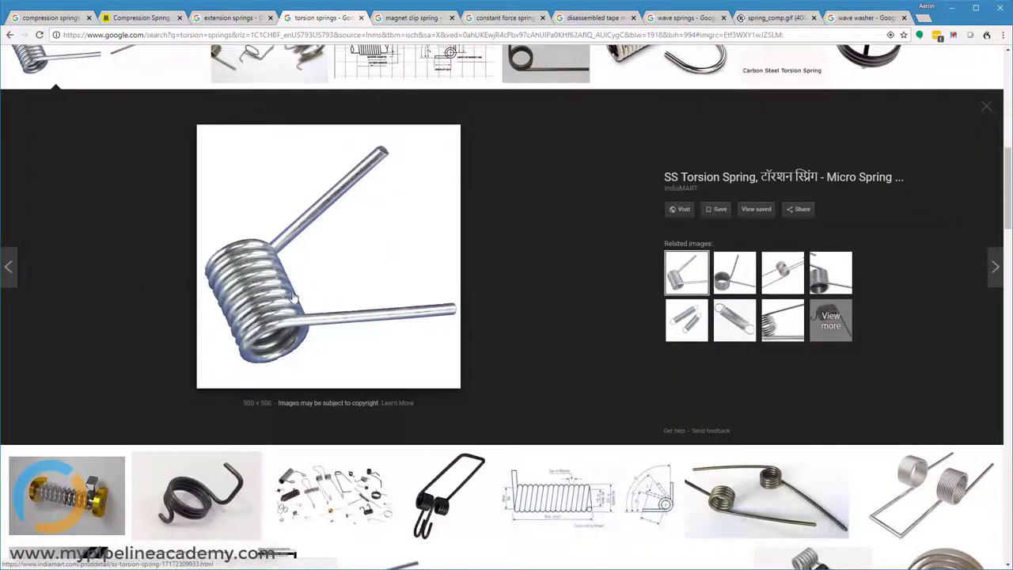
{"action": "mouse_move", "coordinate": [118, 250]}
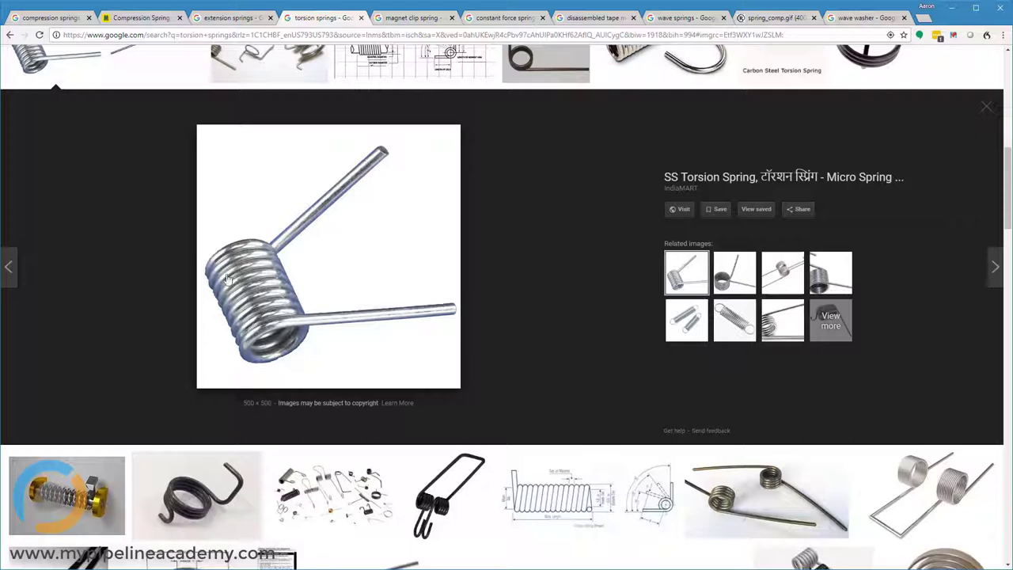
{"action": "mouse_move", "coordinate": [121, 233]}
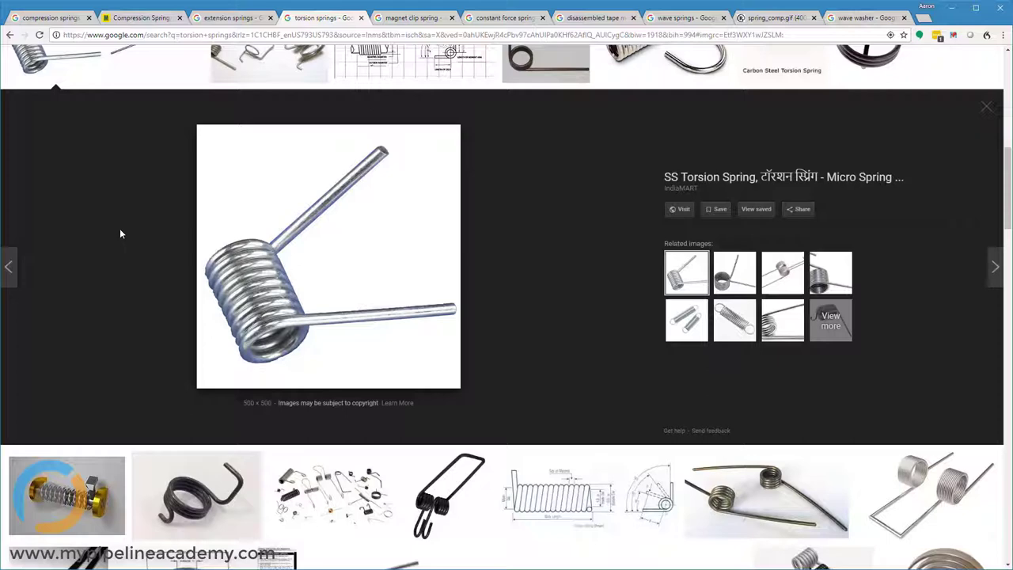
{"action": "mouse_move", "coordinate": [118, 258]}
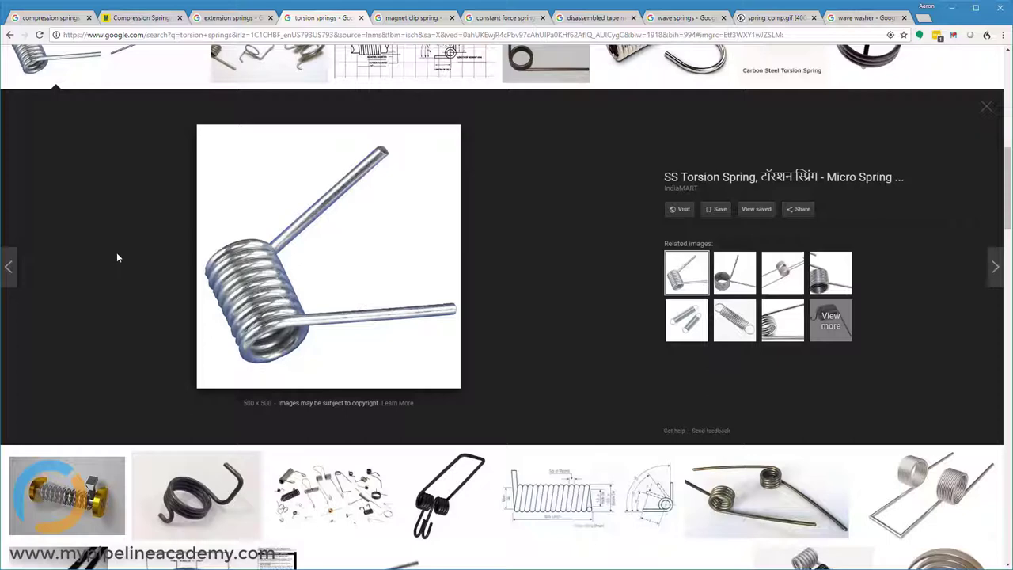
{"action": "mouse_move", "coordinate": [436, 156]}
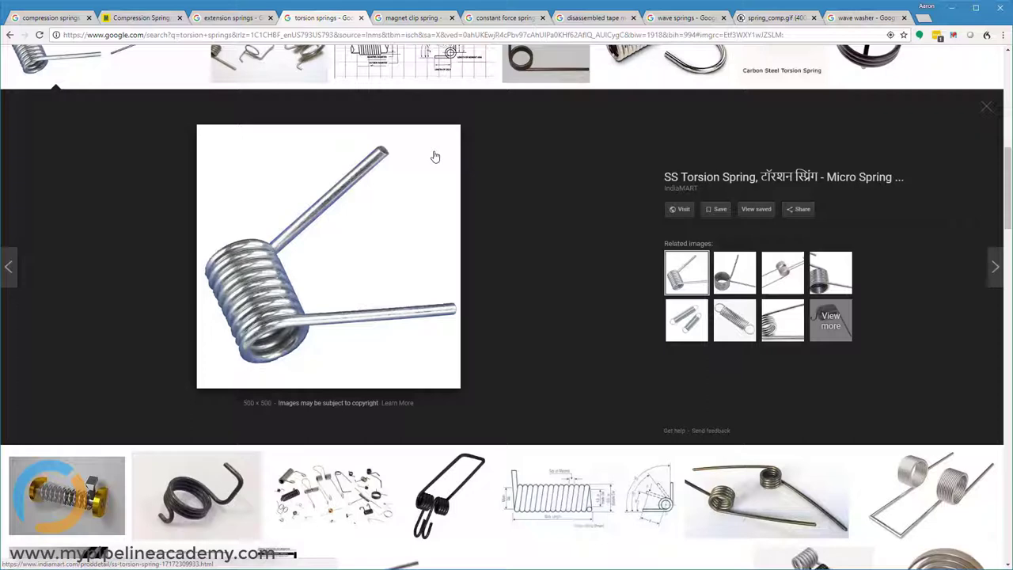
{"action": "mouse_move", "coordinate": [483, 158]}
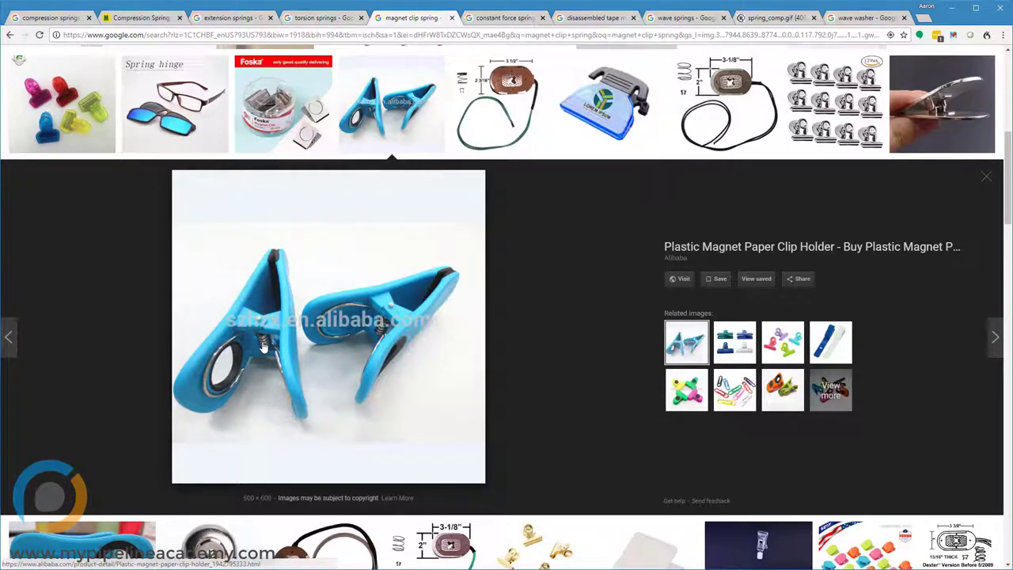
{"action": "mouse_move", "coordinate": [201, 398]}
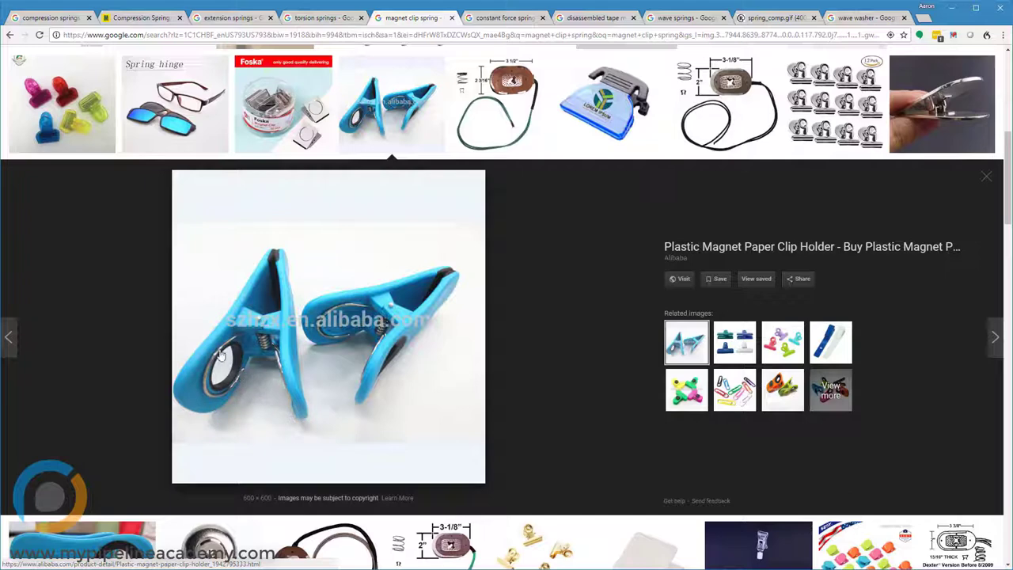
{"action": "mouse_move", "coordinate": [233, 372]}
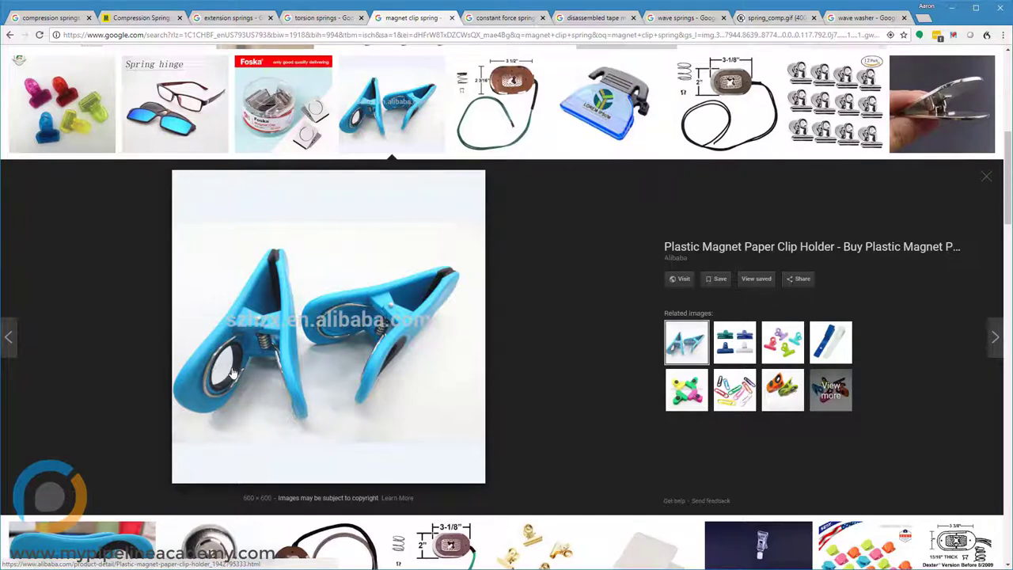
{"action": "mouse_move", "coordinate": [317, 17]}
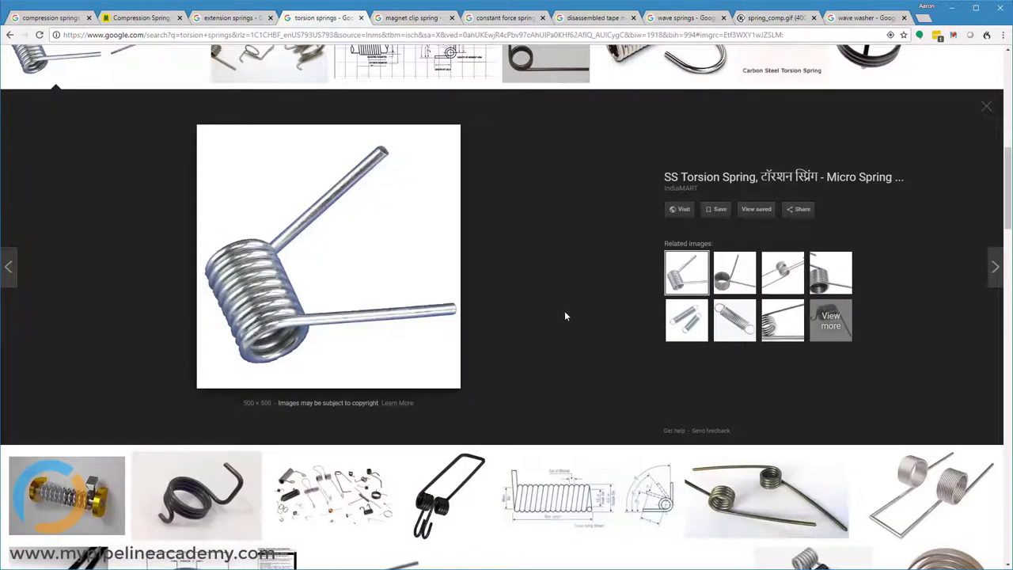
{"action": "mouse_move", "coordinate": [292, 323]}
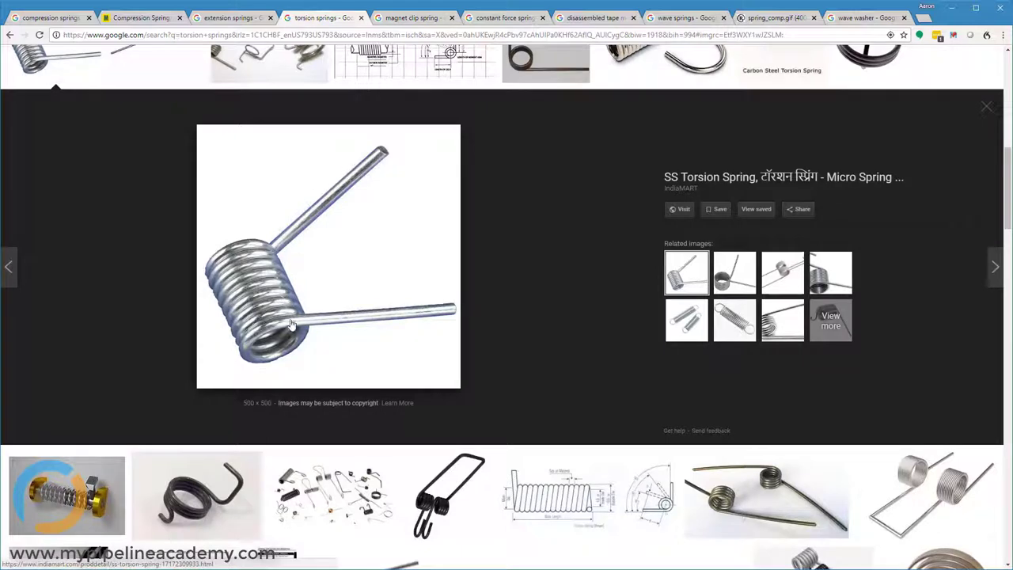
{"action": "mouse_move", "coordinate": [463, 303]}
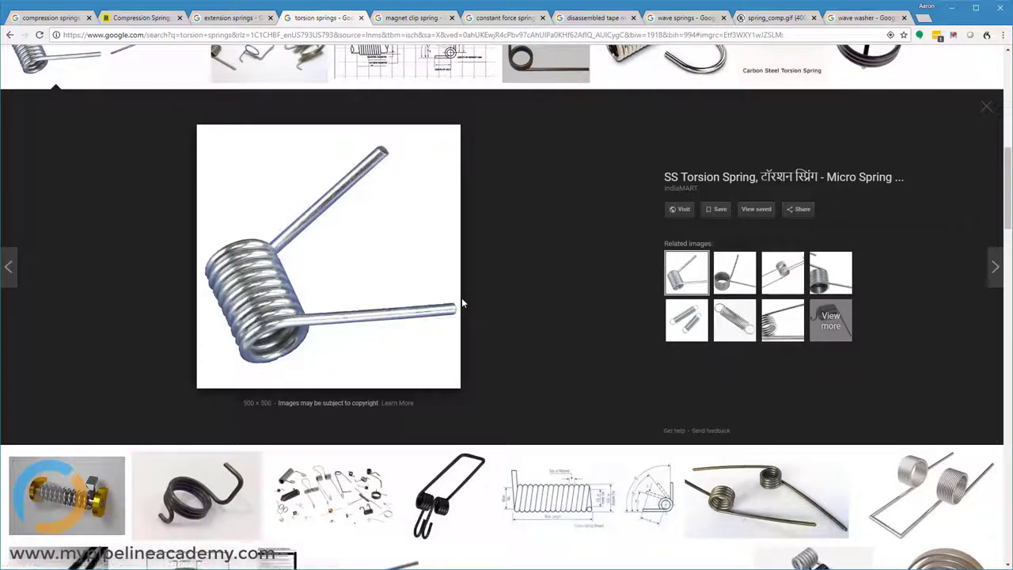
Scroll through the torsion spring thumbnails, then show the constant force springs results.
{"action": "scroll", "scroll_direction": "down", "scroll_amount": 3}
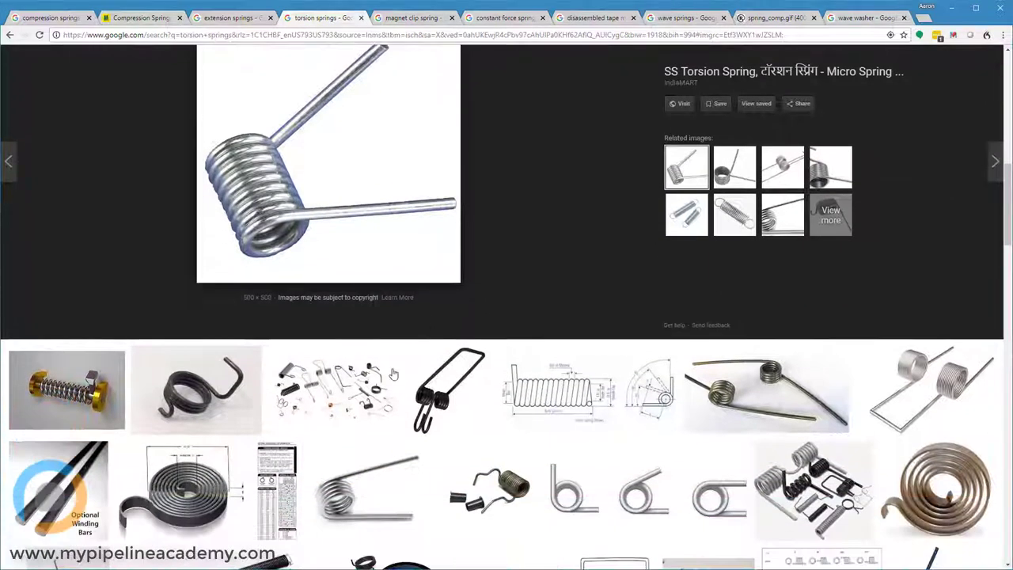
{"action": "mouse_move", "coordinate": [449, 388]}
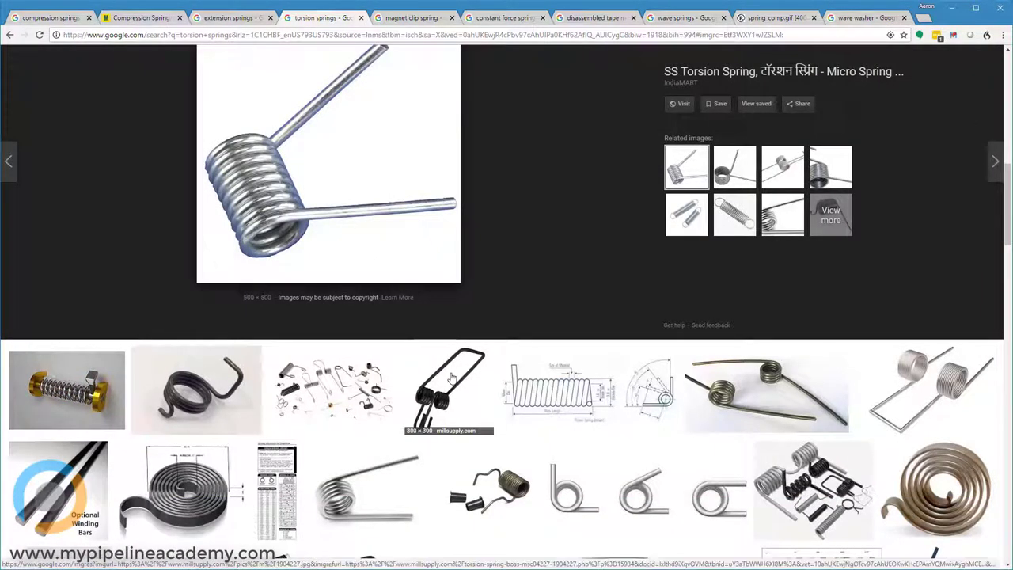
{"action": "scroll", "scroll_direction": "down", "scroll_amount": 3}
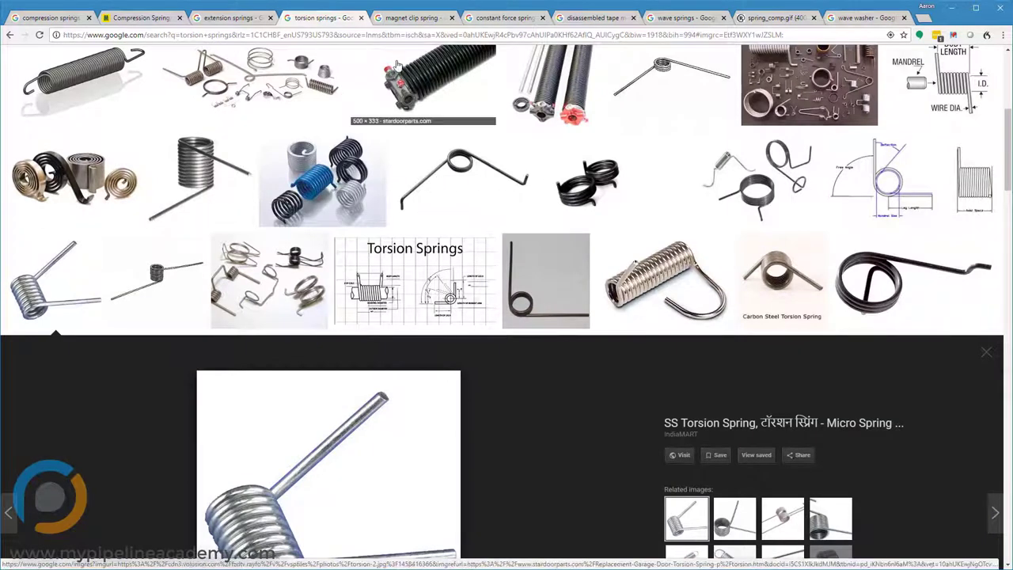
{"action": "left_click", "coordinate": [504, 17]}
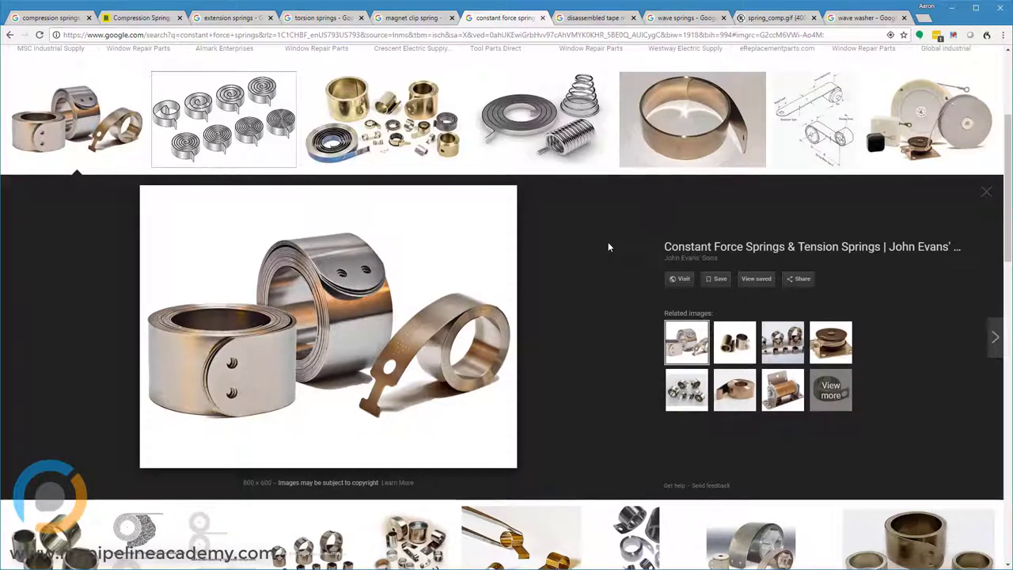
{"action": "mouse_move", "coordinate": [569, 290]}
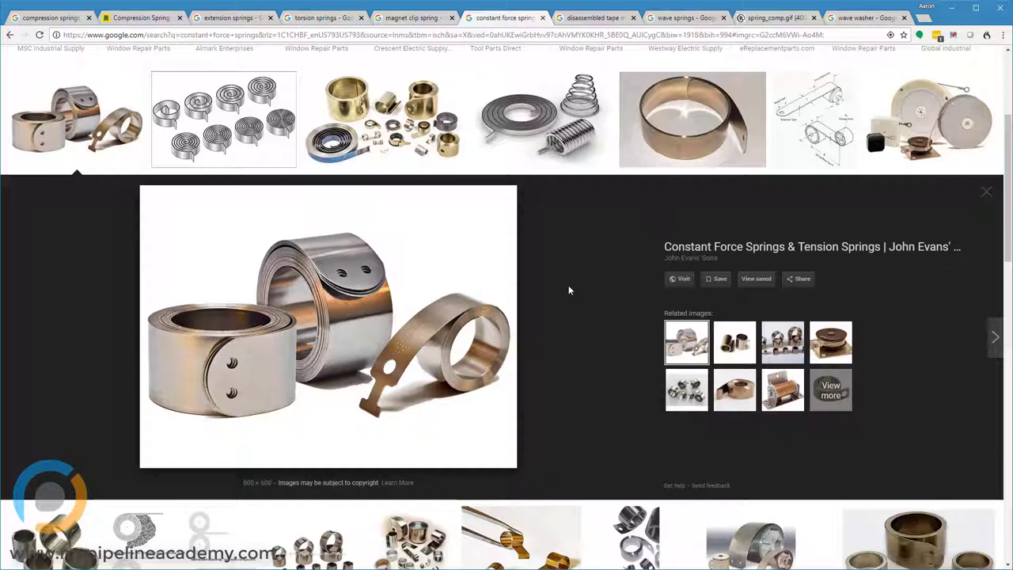
{"action": "mouse_move", "coordinate": [565, 303]}
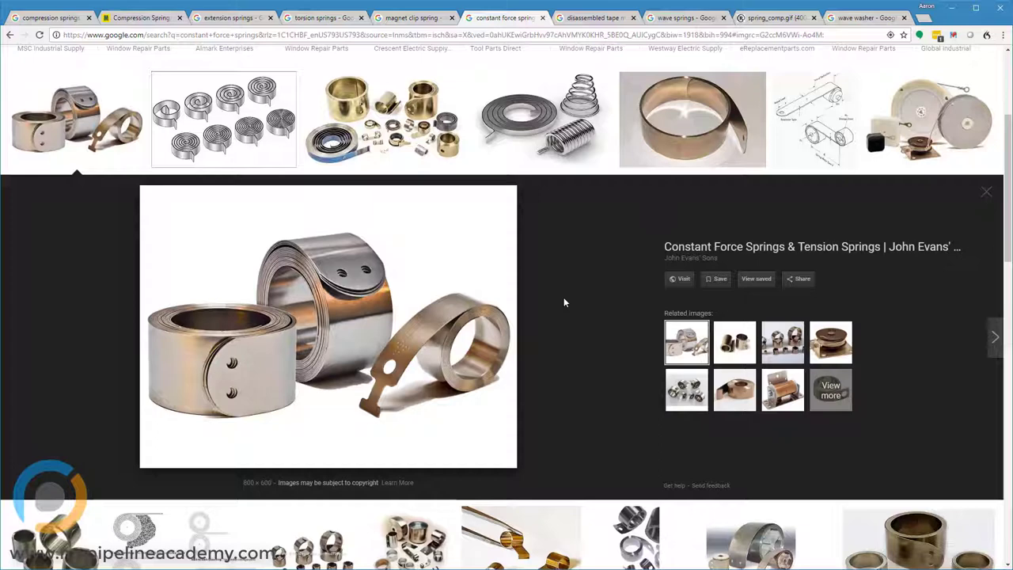
{"action": "mouse_move", "coordinate": [581, 279]}
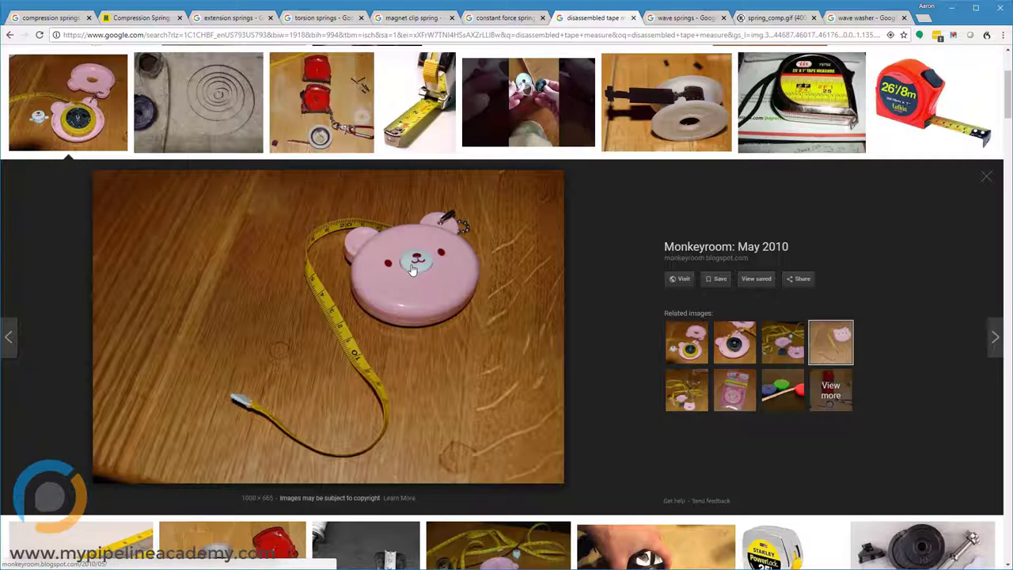
{"action": "mouse_move", "coordinate": [454, 259]}
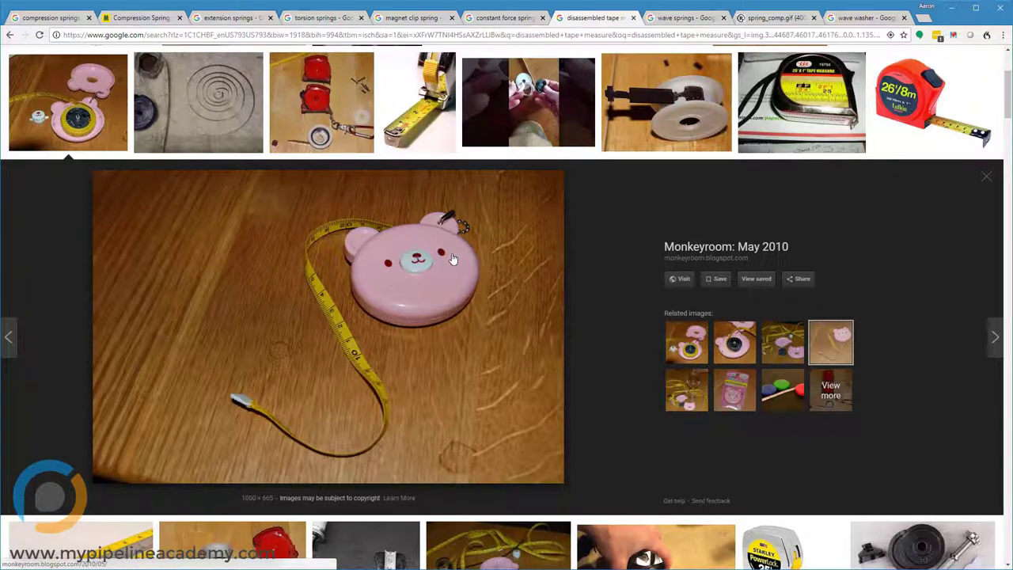
{"action": "mouse_move", "coordinate": [411, 274]}
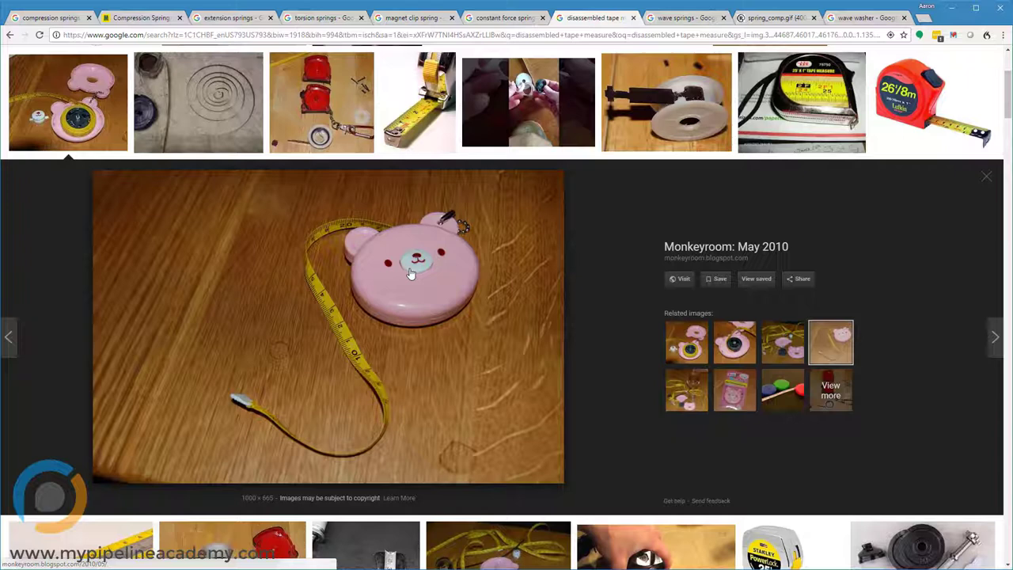
{"action": "mouse_move", "coordinate": [415, 255]}
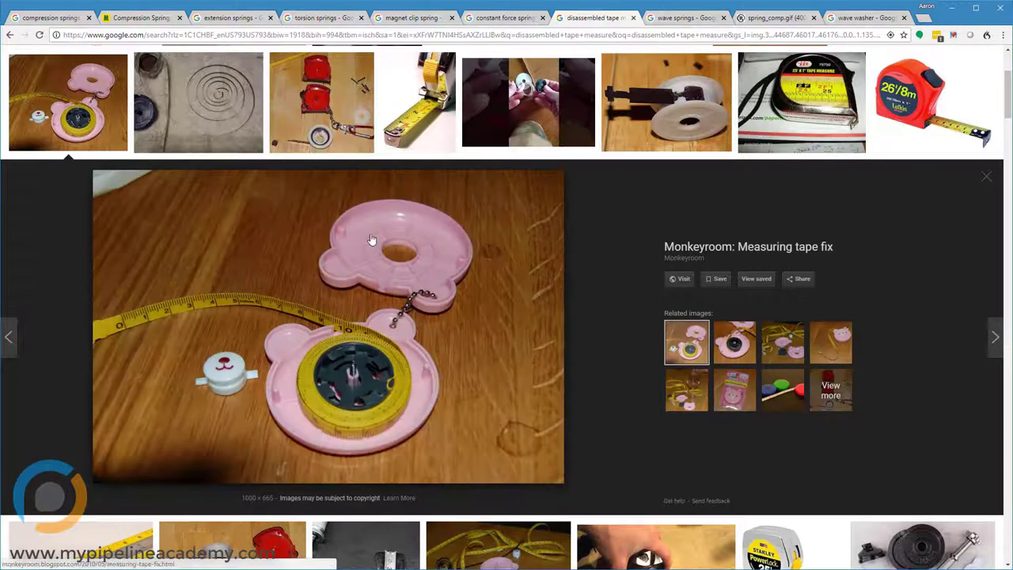
{"action": "mouse_move", "coordinate": [410, 257]}
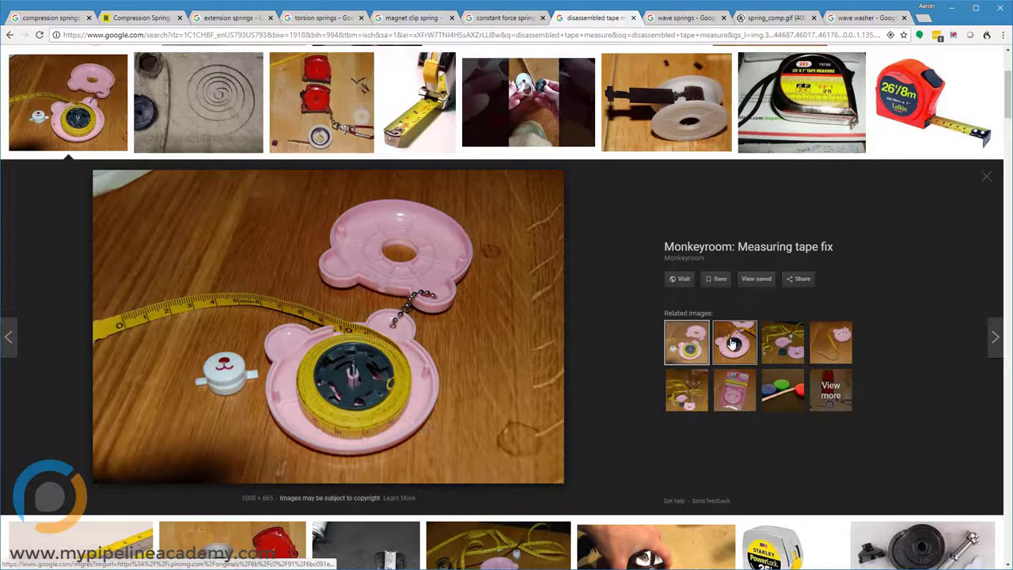
View the tape measure's coiled spring close-up, then show the wave springs results.
{"action": "left_click", "coordinate": [733, 342]}
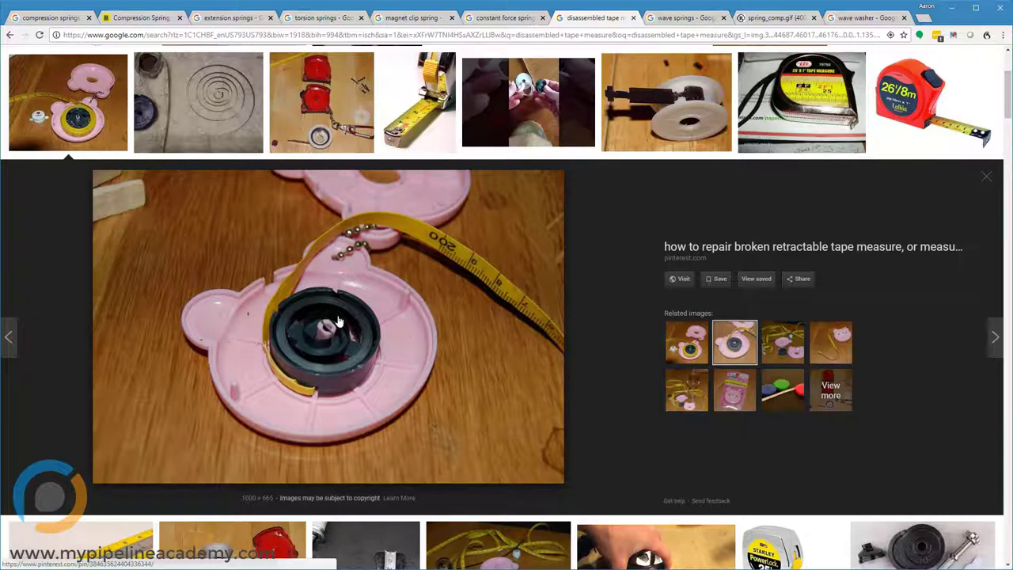
{"action": "mouse_move", "coordinate": [367, 325]}
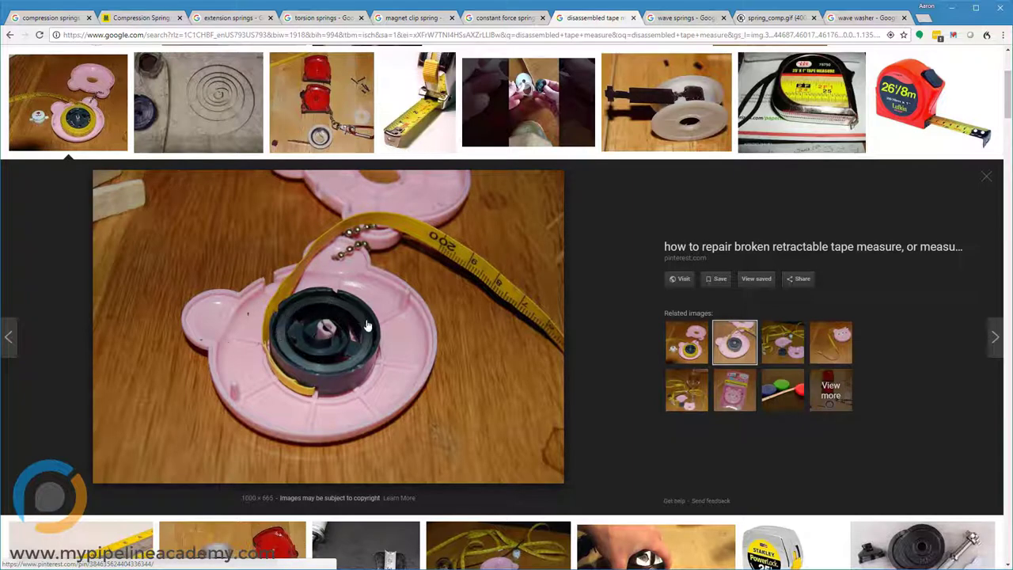
{"action": "mouse_move", "coordinate": [345, 363]}
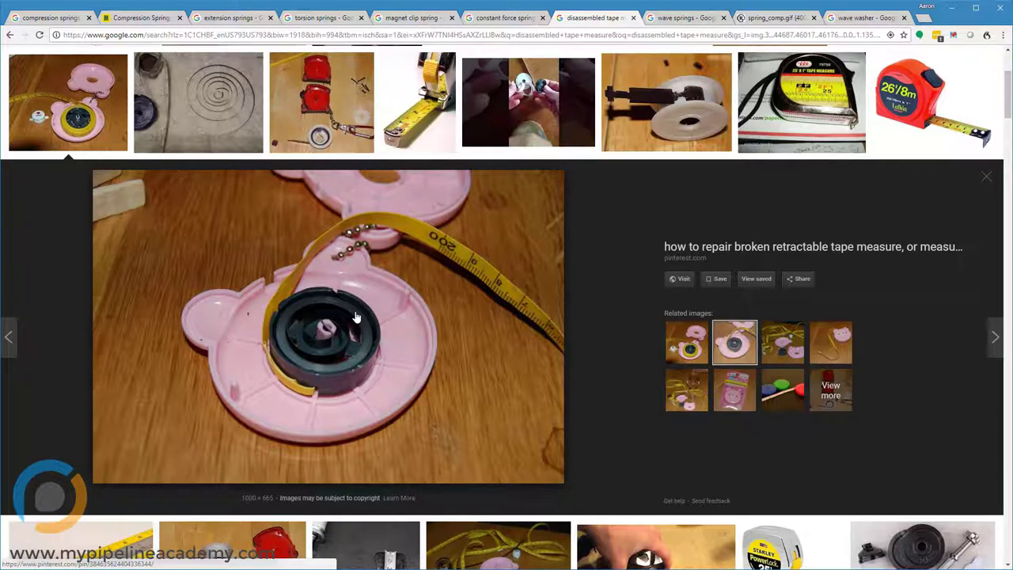
{"action": "mouse_move", "coordinate": [376, 237]}
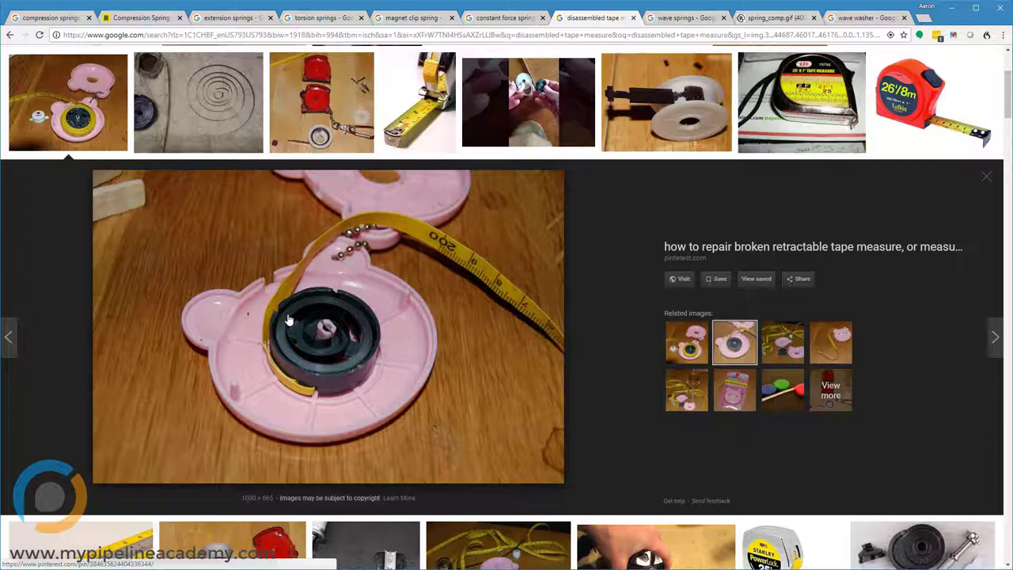
{"action": "mouse_move", "coordinate": [388, 301]}
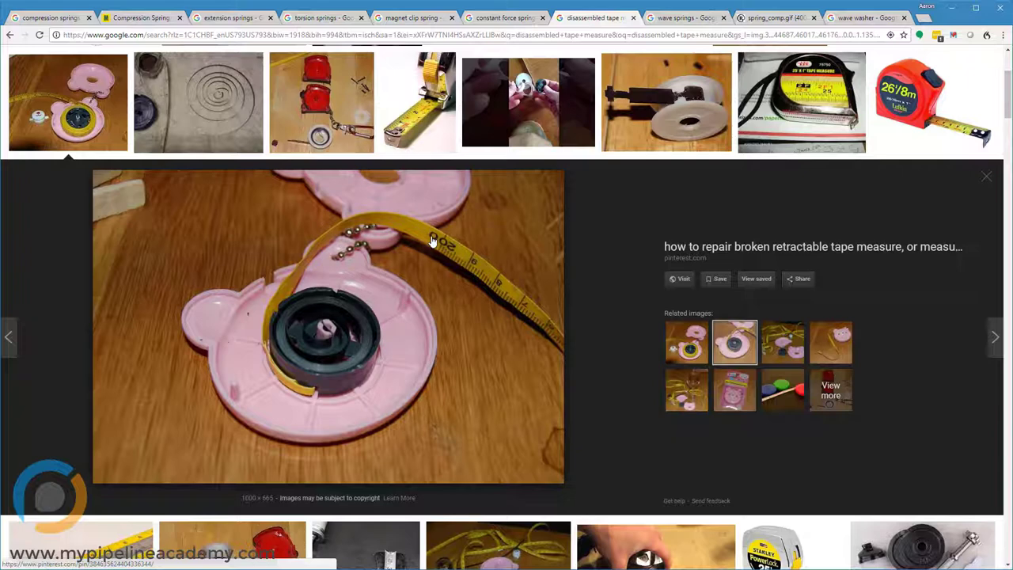
{"action": "mouse_move", "coordinate": [346, 308]}
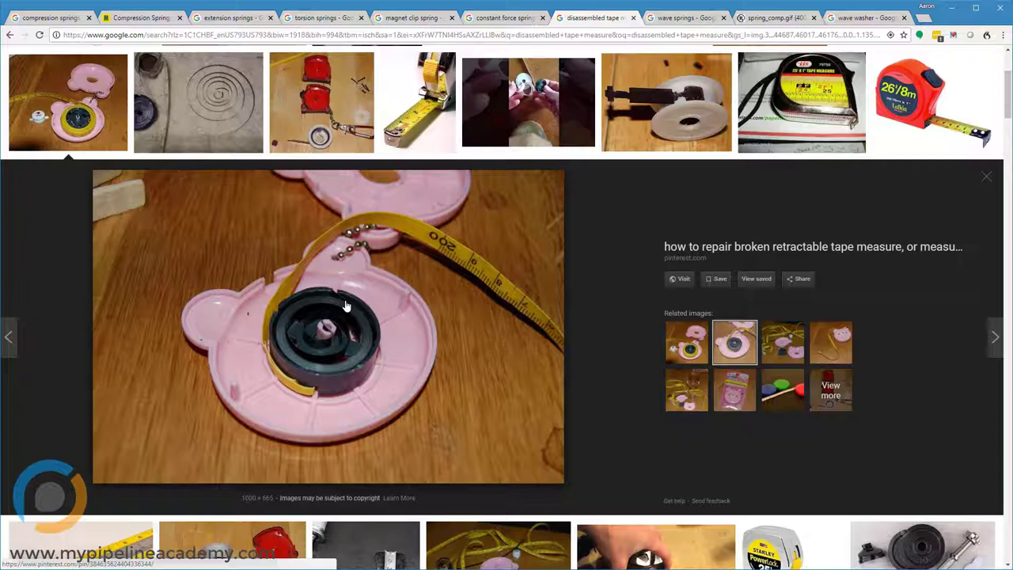
{"action": "left_click", "coordinate": [681, 17]}
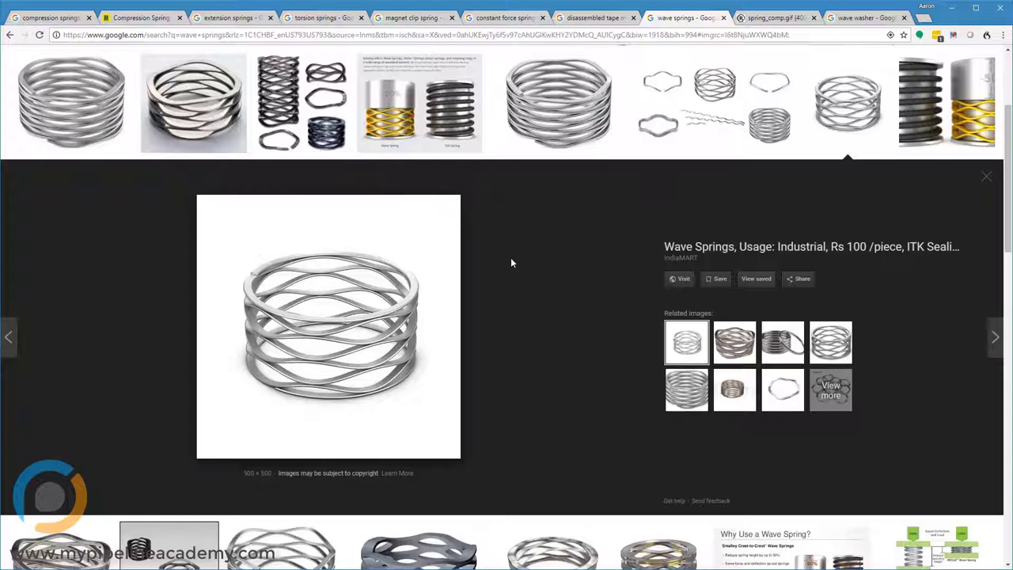
{"action": "mouse_move", "coordinate": [519, 269]}
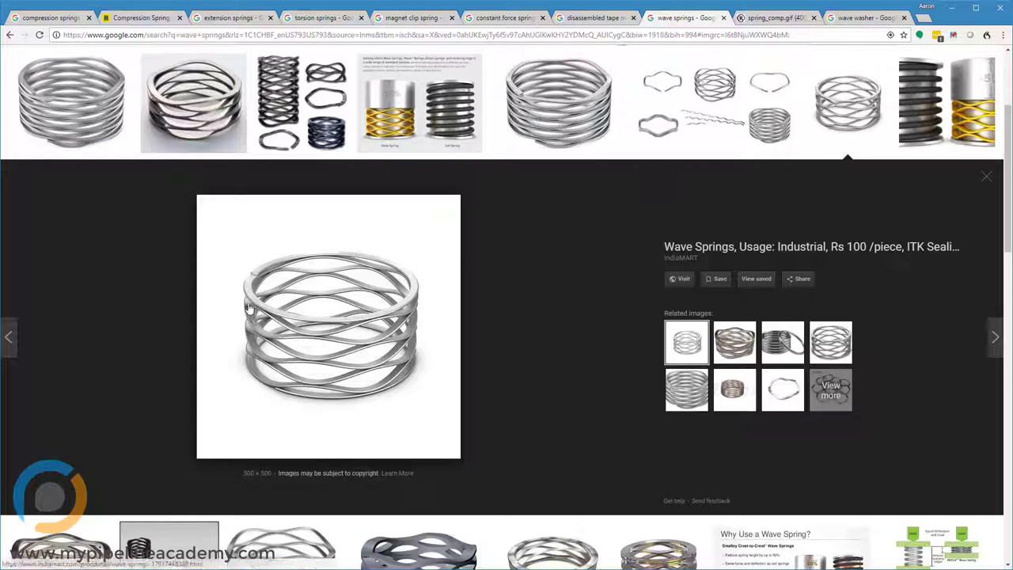
{"action": "mouse_move", "coordinate": [415, 268]}
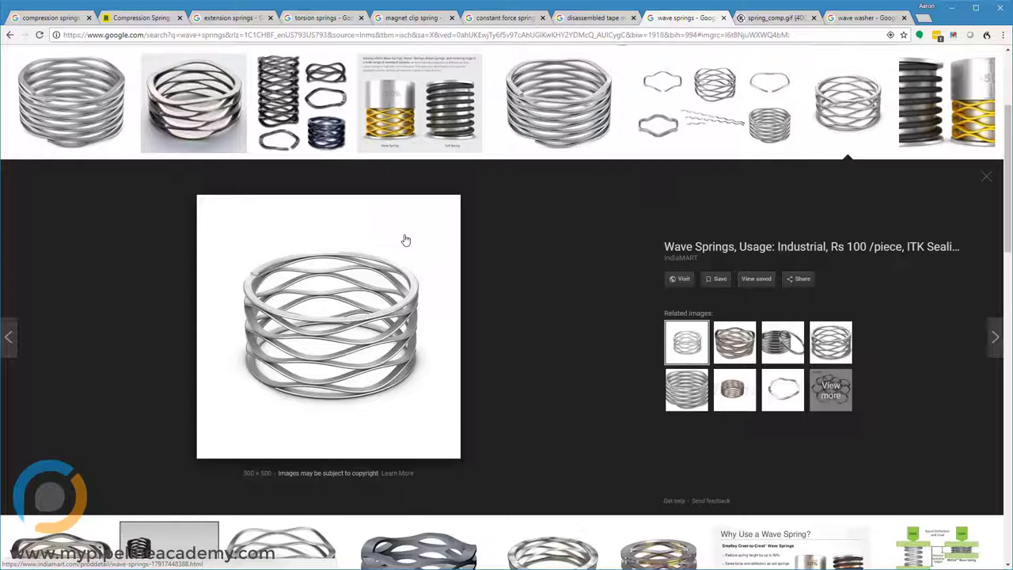
{"action": "mouse_move", "coordinate": [487, 262]}
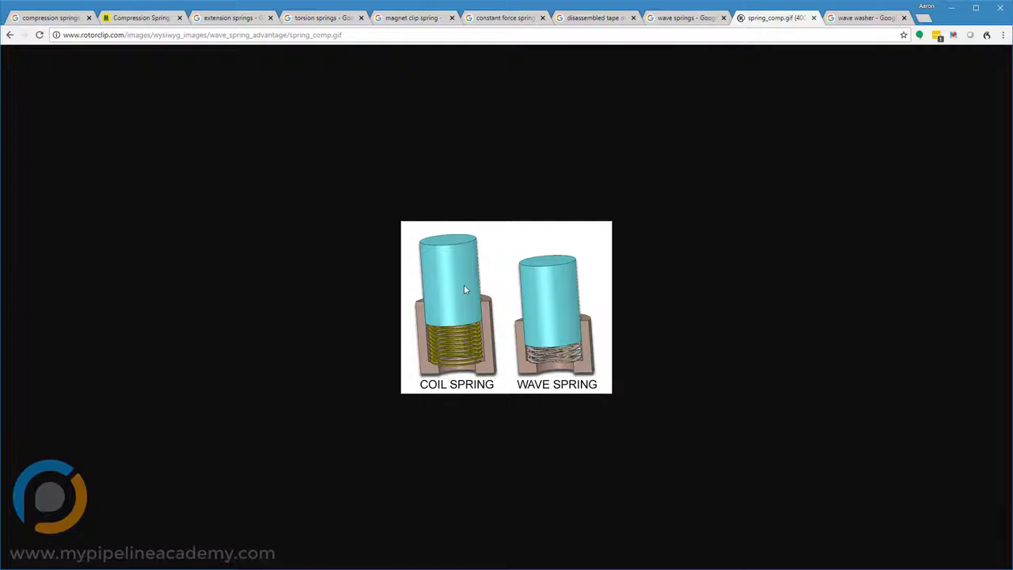
{"action": "mouse_move", "coordinate": [573, 307]}
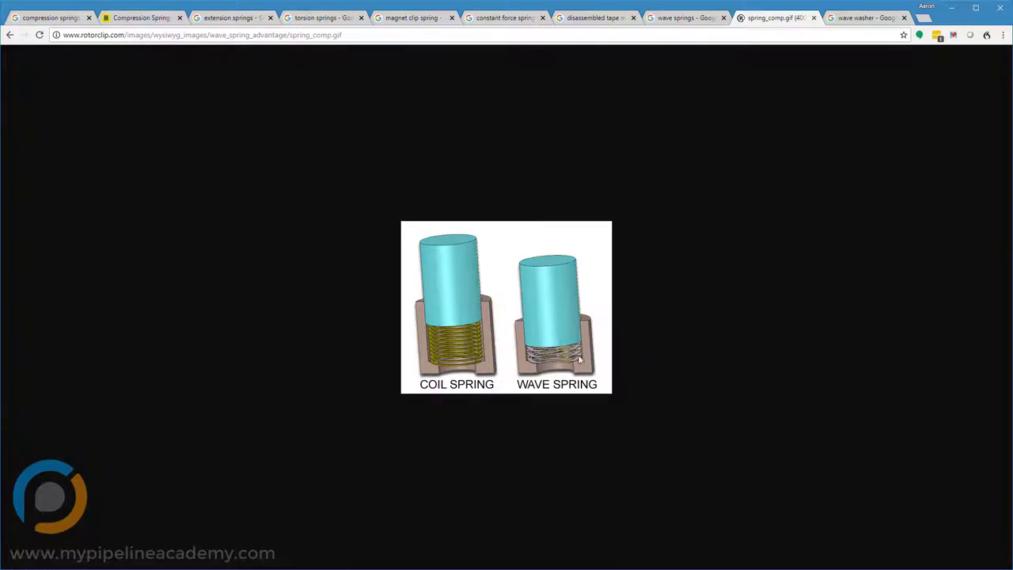
{"action": "mouse_move", "coordinate": [521, 340]}
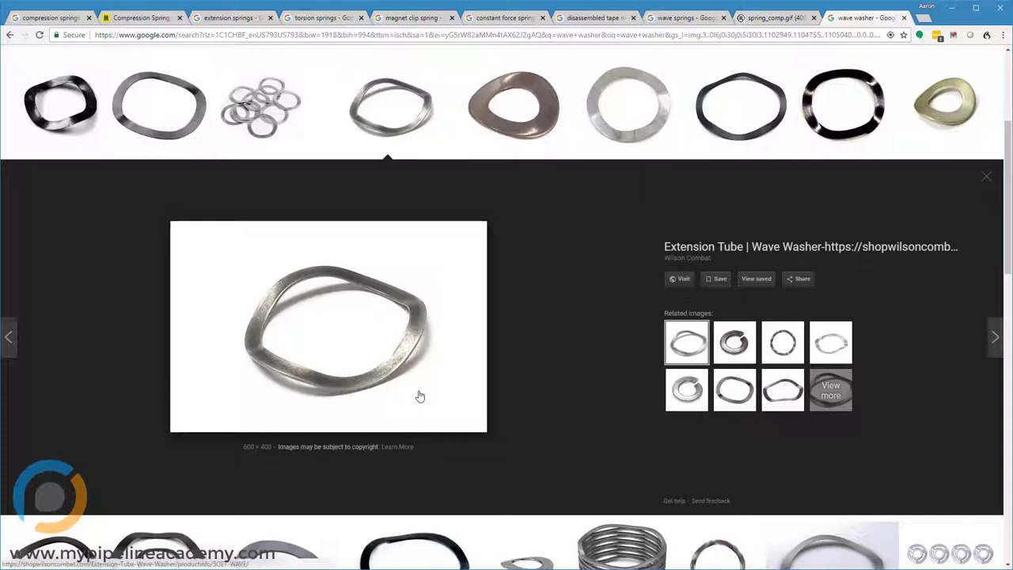
{"action": "mouse_move", "coordinate": [325, 384]}
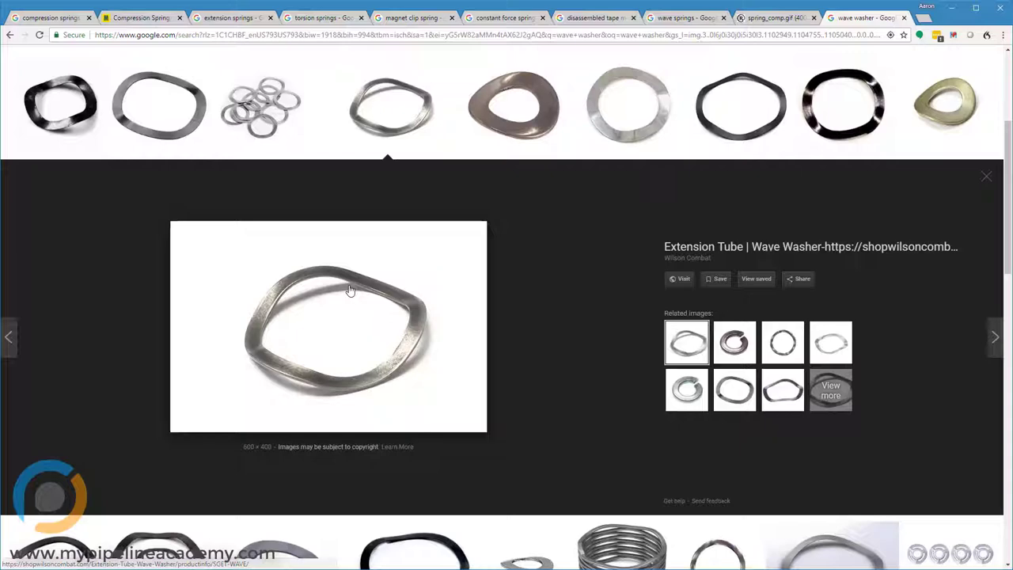
{"action": "mouse_move", "coordinate": [467, 286]}
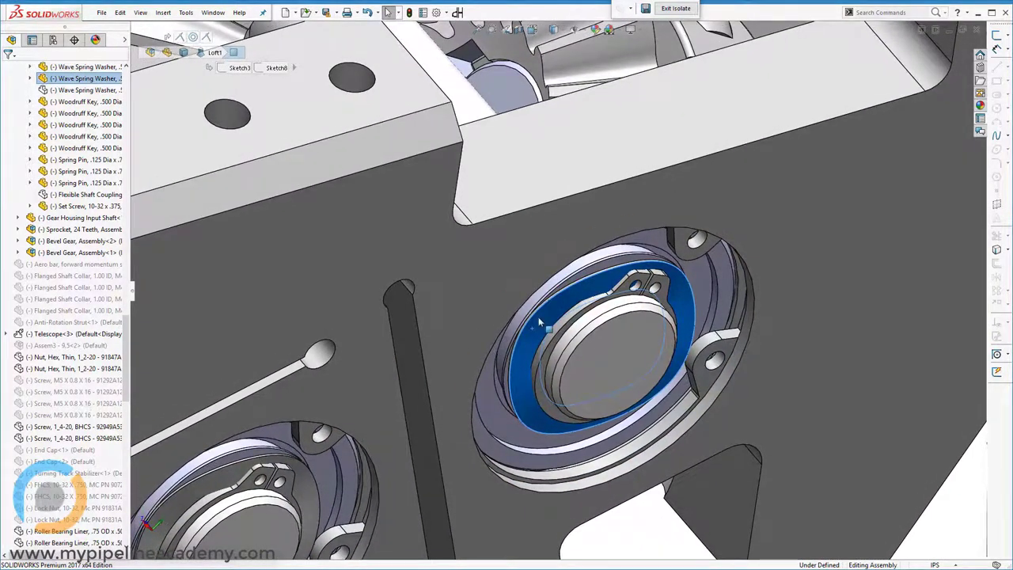
{"action": "mouse_move", "coordinate": [543, 324]}
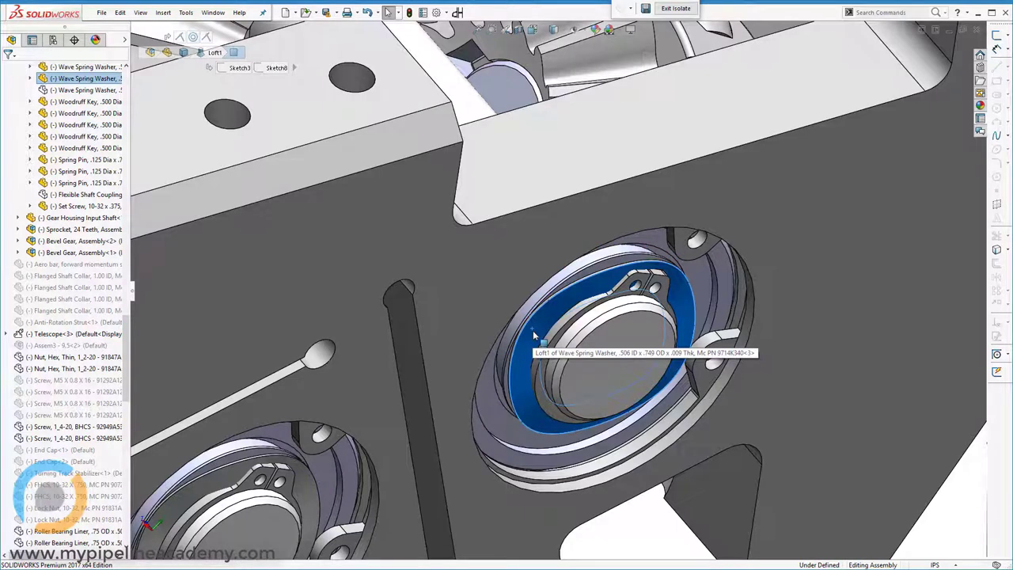
{"action": "mouse_move", "coordinate": [542, 323]}
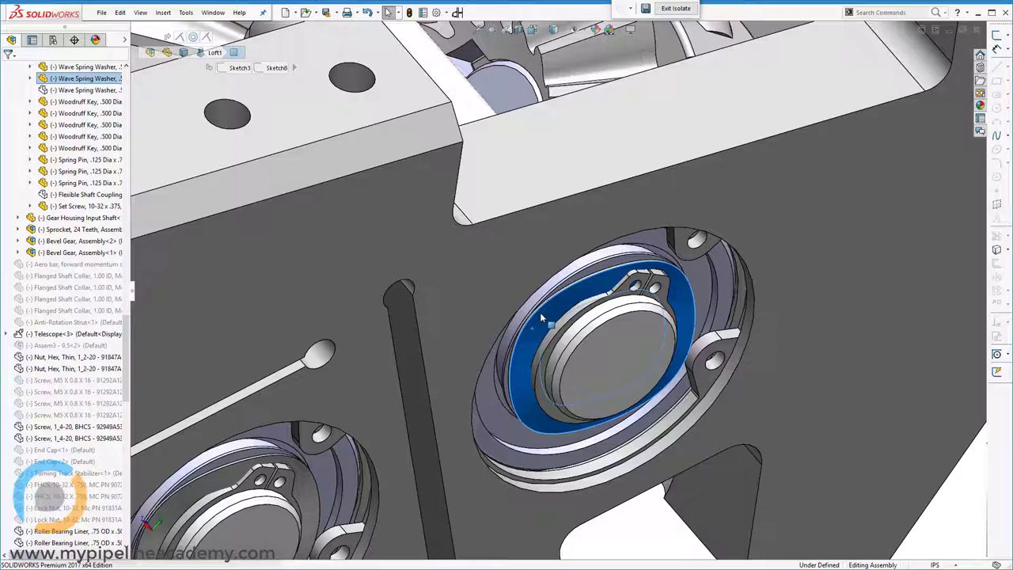
{"action": "mouse_move", "coordinate": [538, 329]}
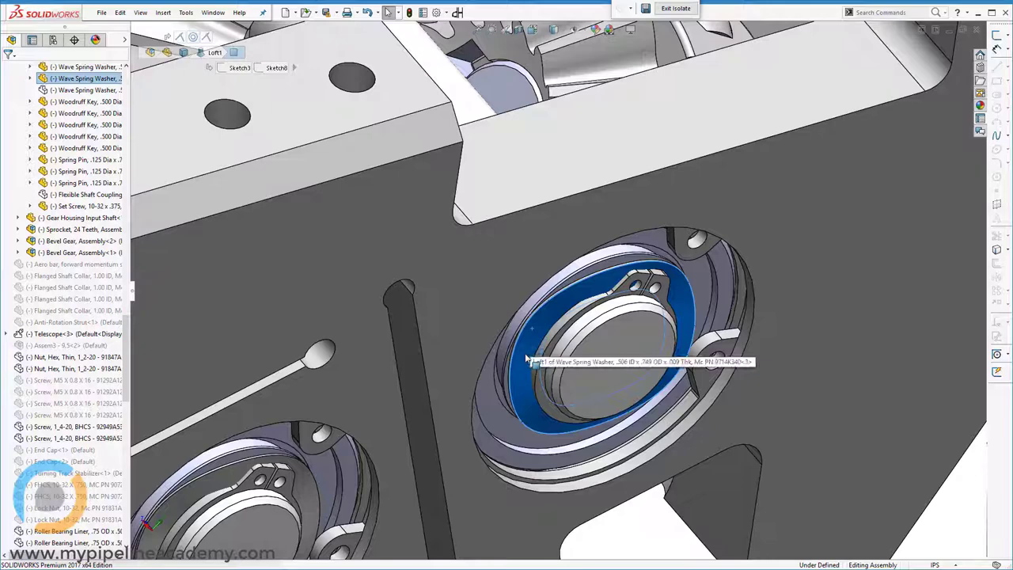
{"action": "mouse_move", "coordinate": [538, 333]}
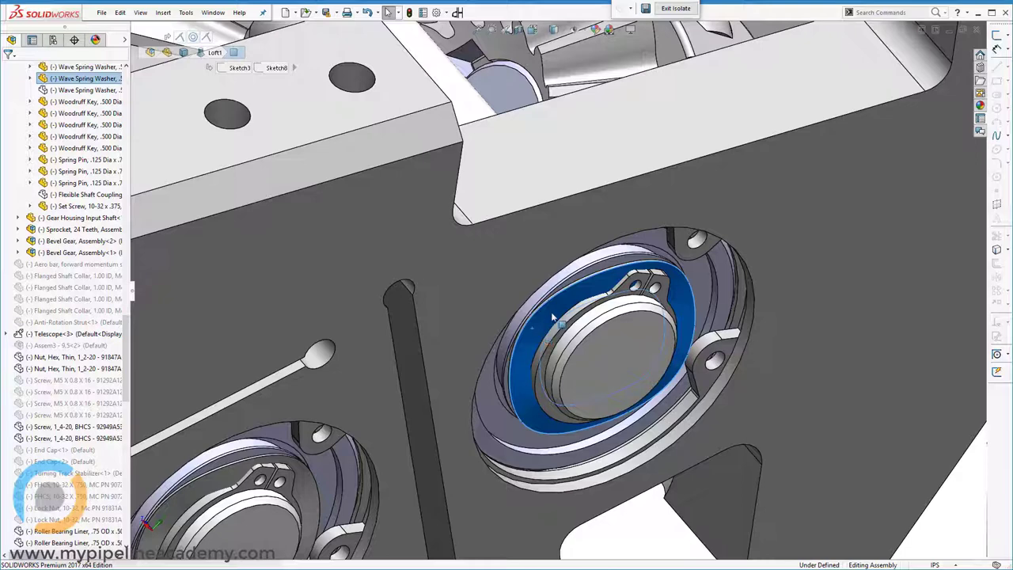
{"action": "mouse_move", "coordinate": [536, 331]}
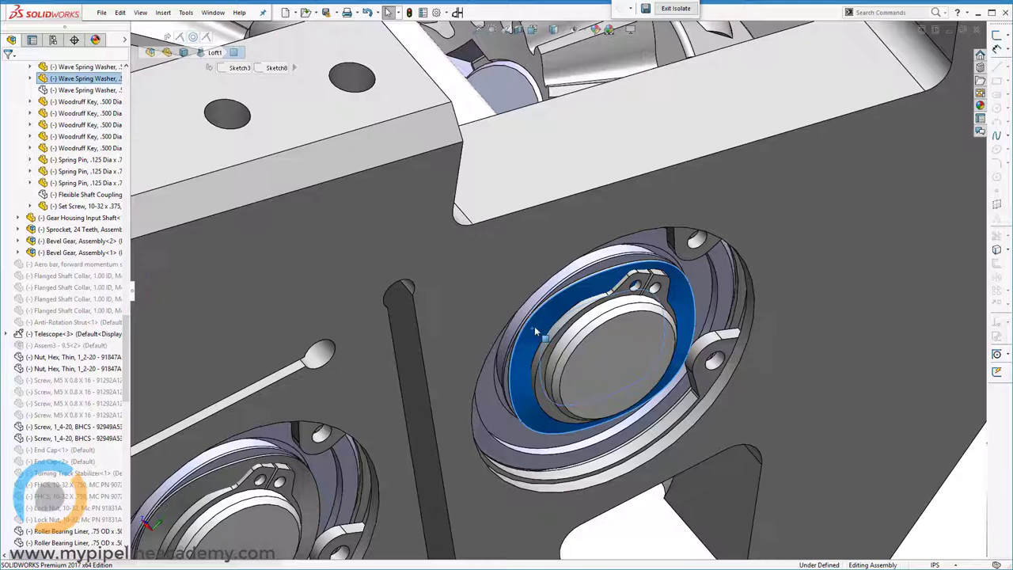